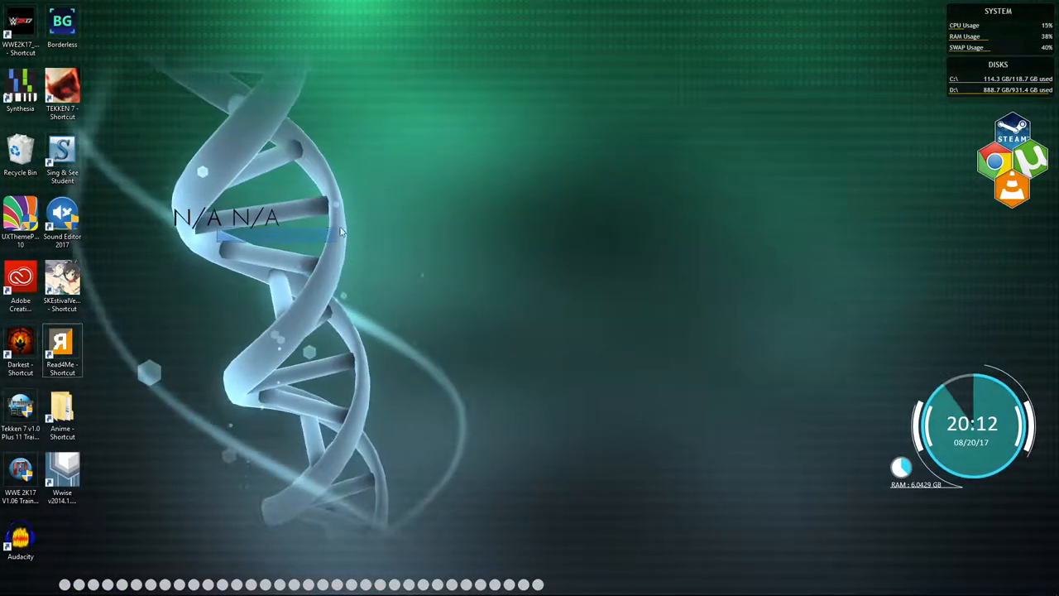
# - Browse the Wallpaper Engine workshop wallpapers in Steam and type 'wallpaper' in the Store search
pyautogui.moveTo(339, 231); pyautogui.dragTo(600, 219)
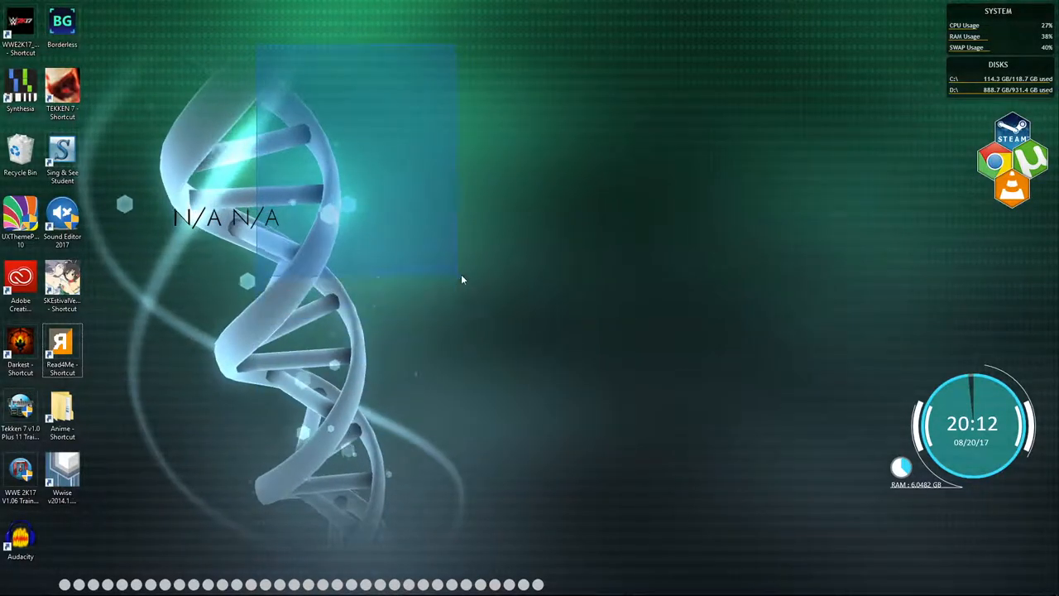
pyautogui.write('steamcommunity.com/app/431960/workshop/')
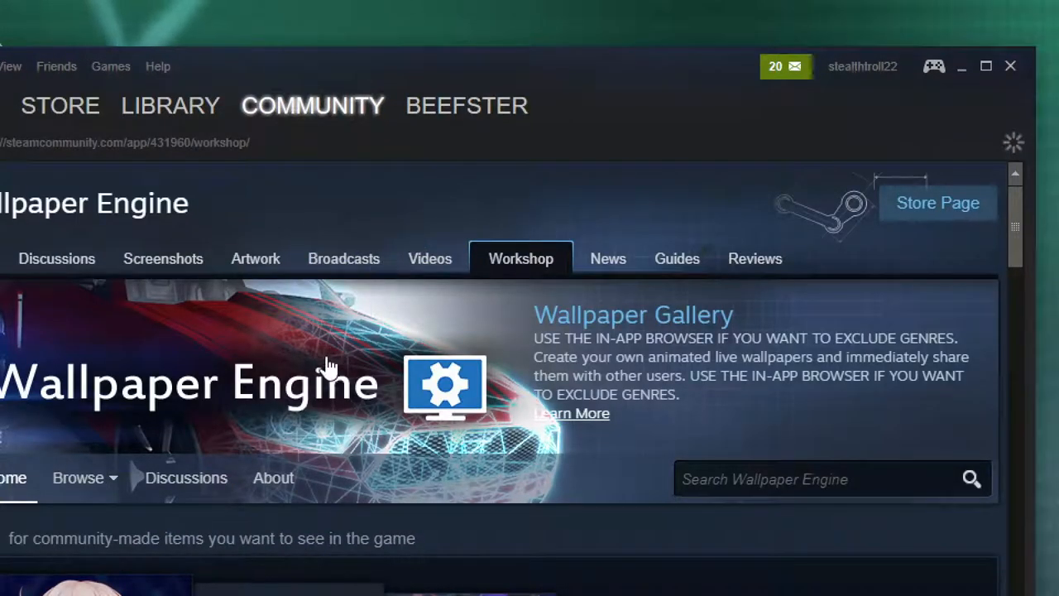
pyautogui.scroll(-3)
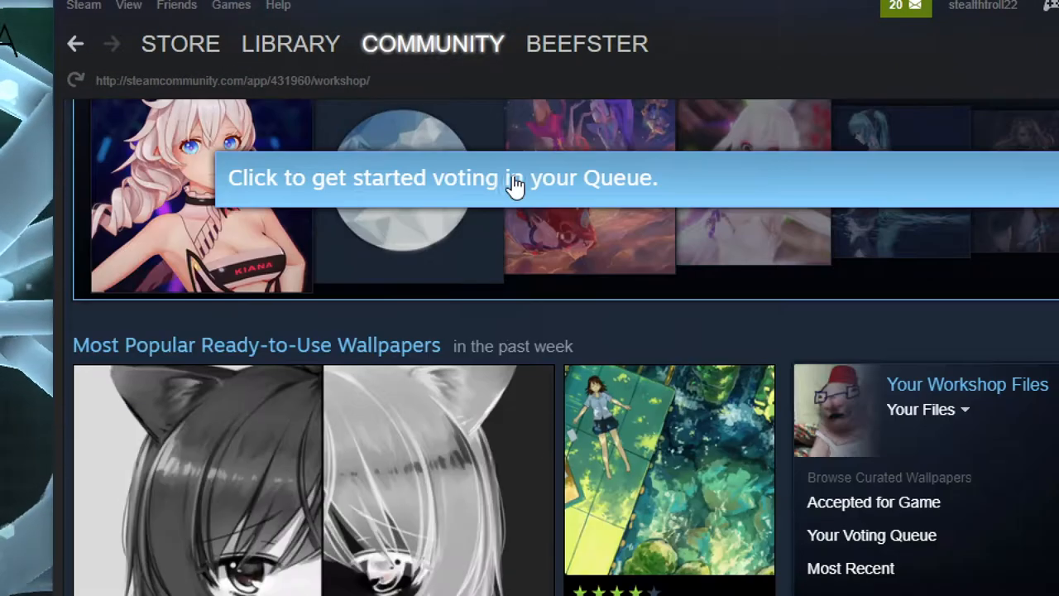
pyautogui.scroll(-3)
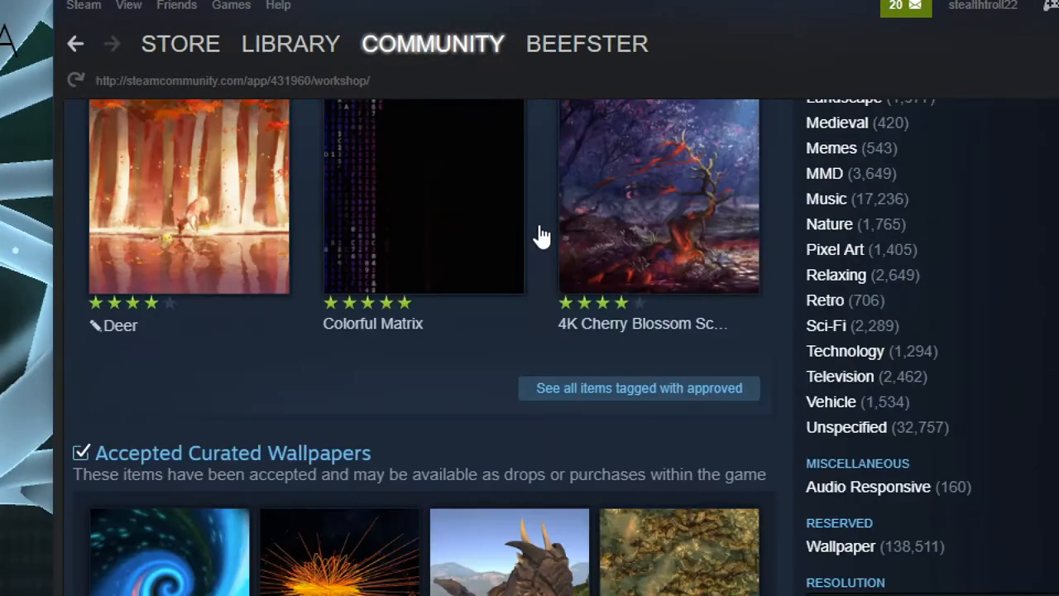
pyautogui.scroll(-3)
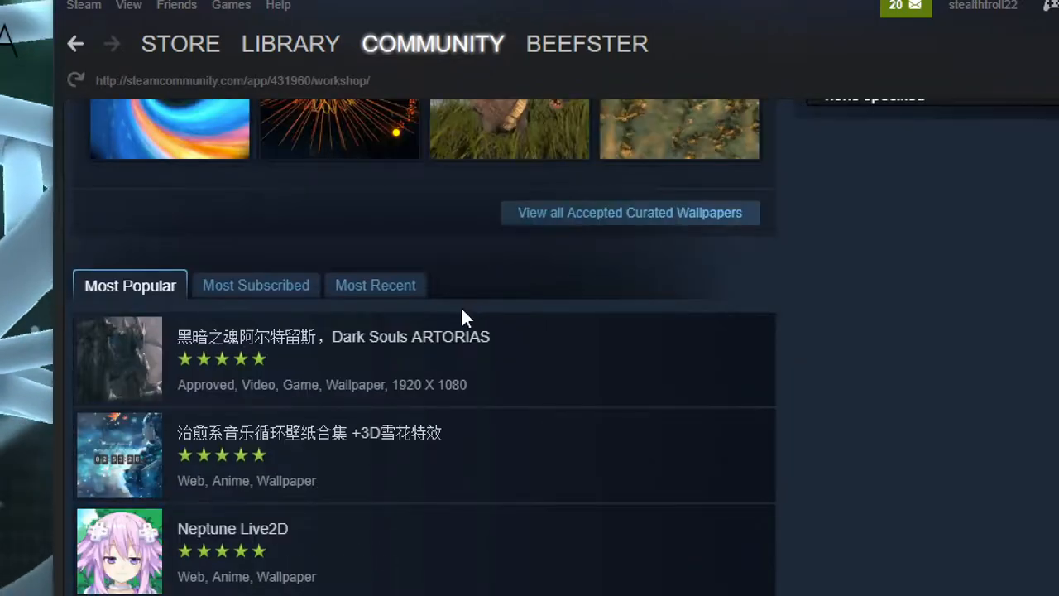
pyautogui.scroll(3)
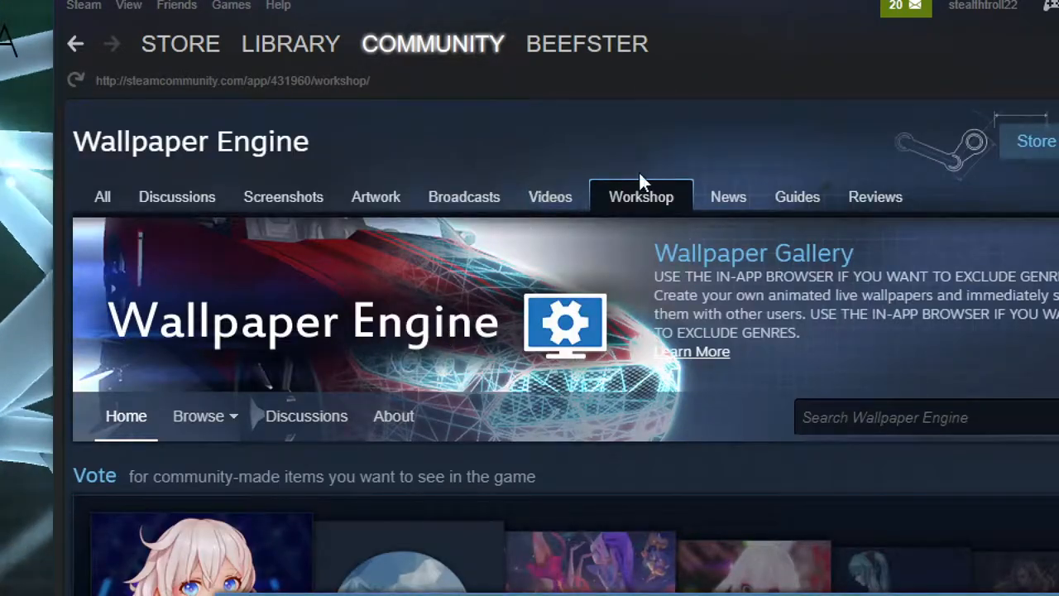
pyautogui.moveTo(683, 211)
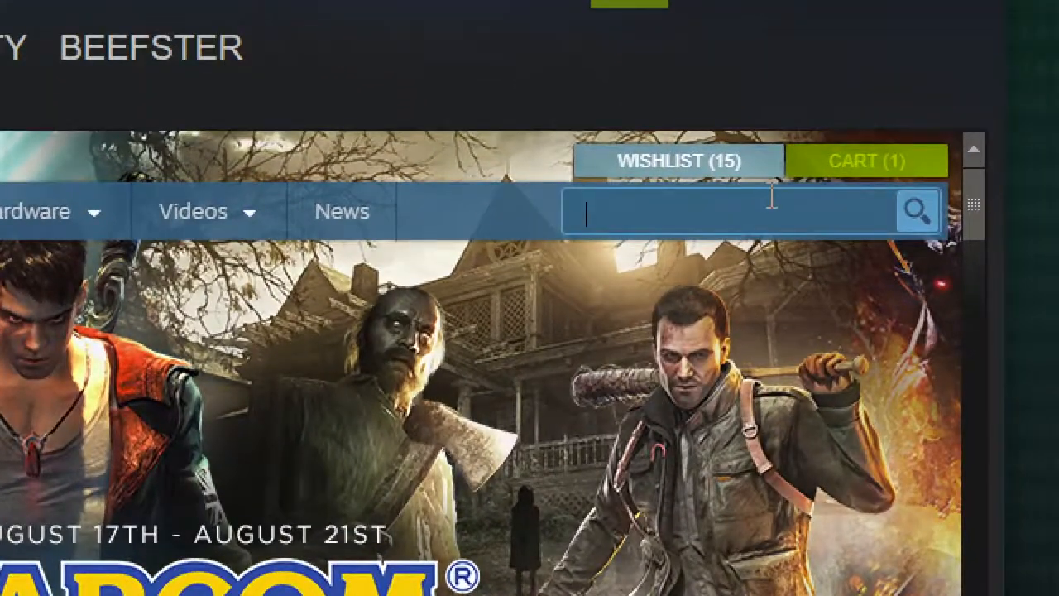
pyautogui.write('wallpaper')
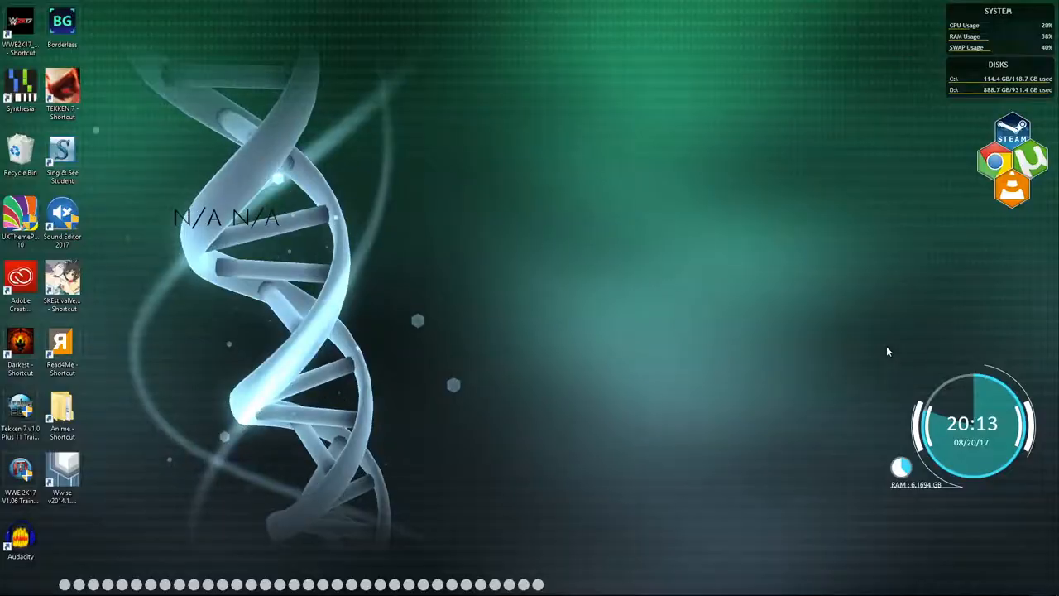
pyautogui.moveTo(541, 238)
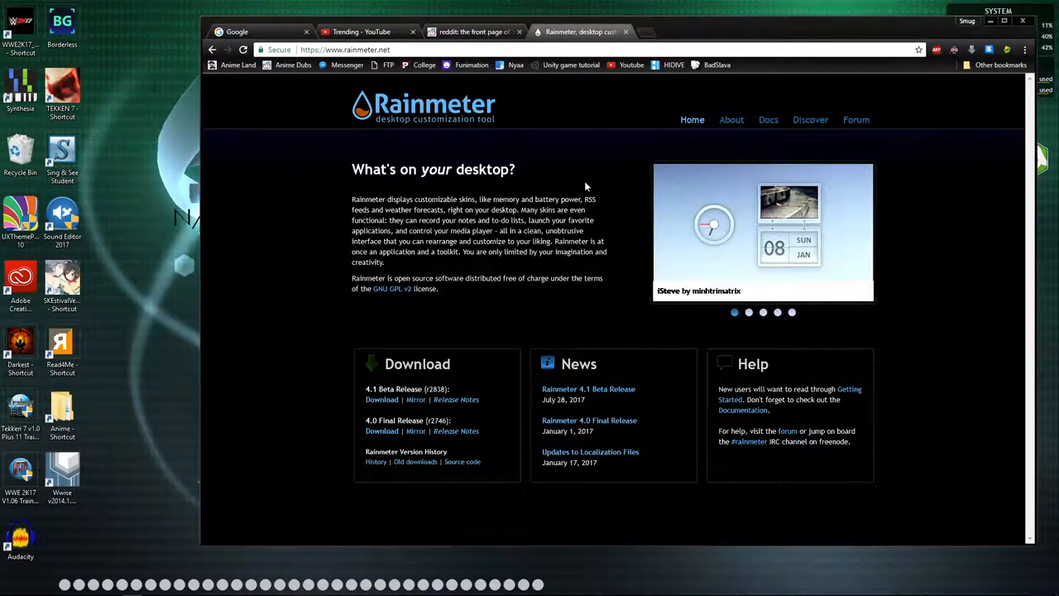
pyautogui.moveTo(829, 295)
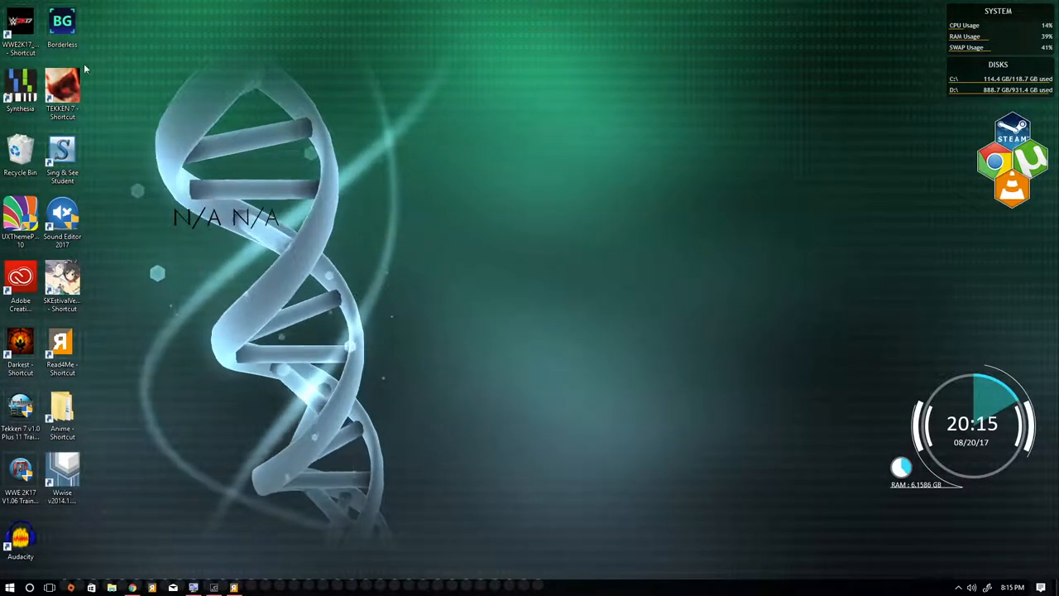
pyautogui.moveTo(936, 179)
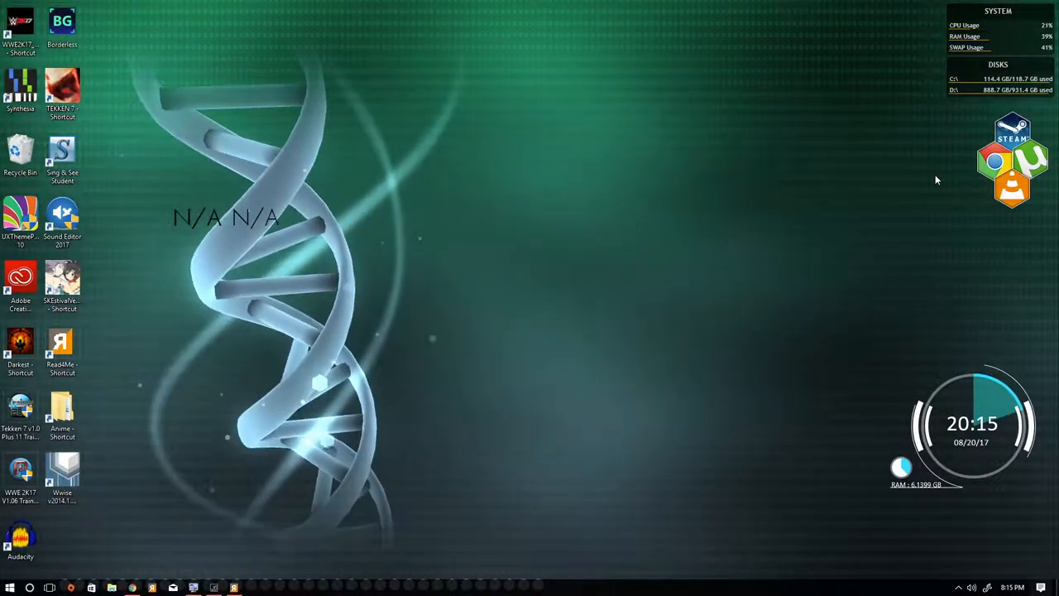
pyautogui.moveTo(724, 45)
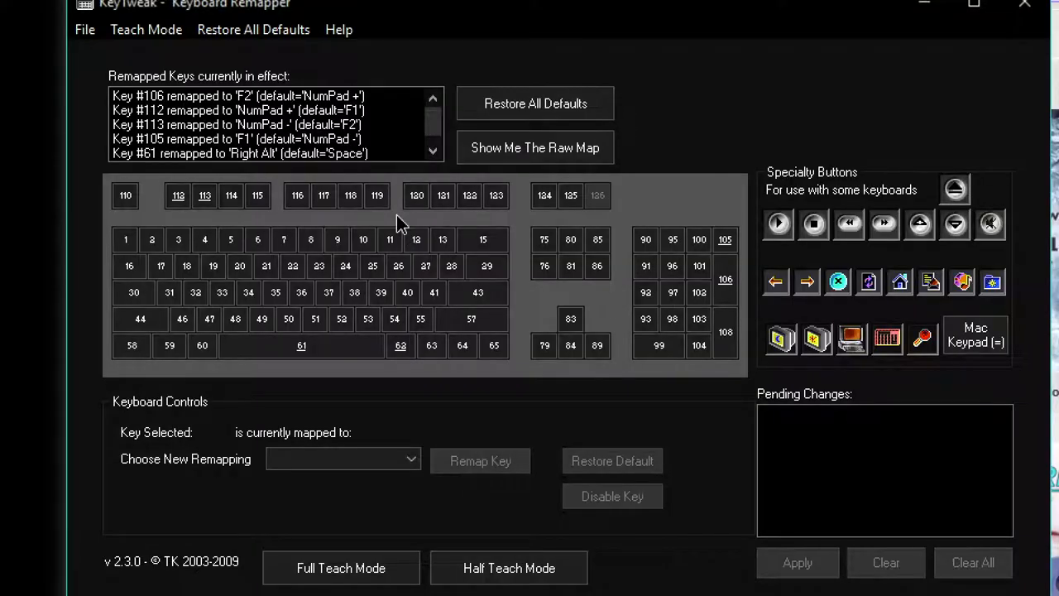
pyautogui.moveTo(570, 239)
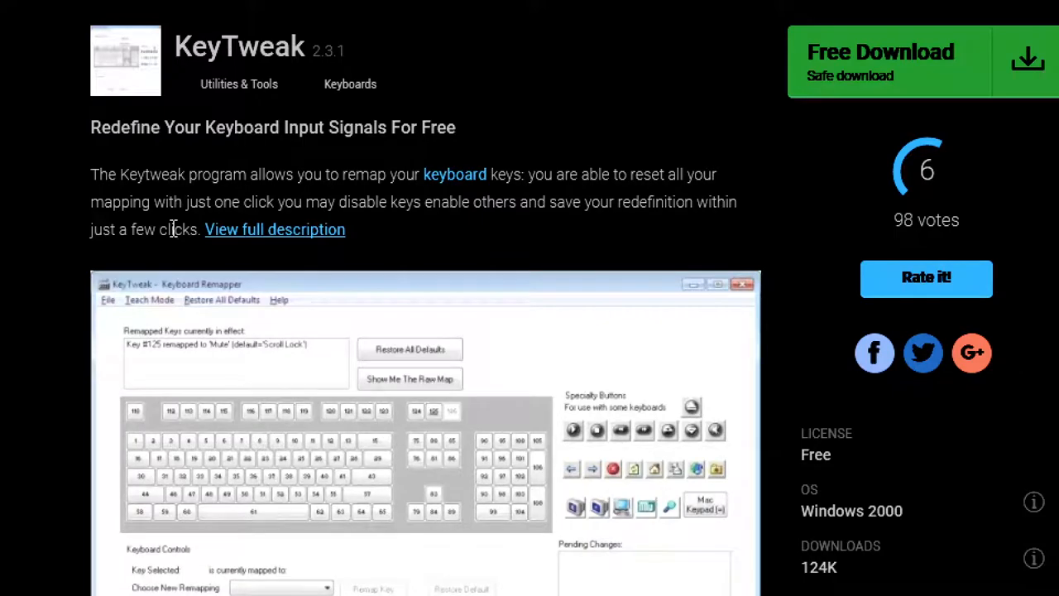
pyautogui.scroll(-3)
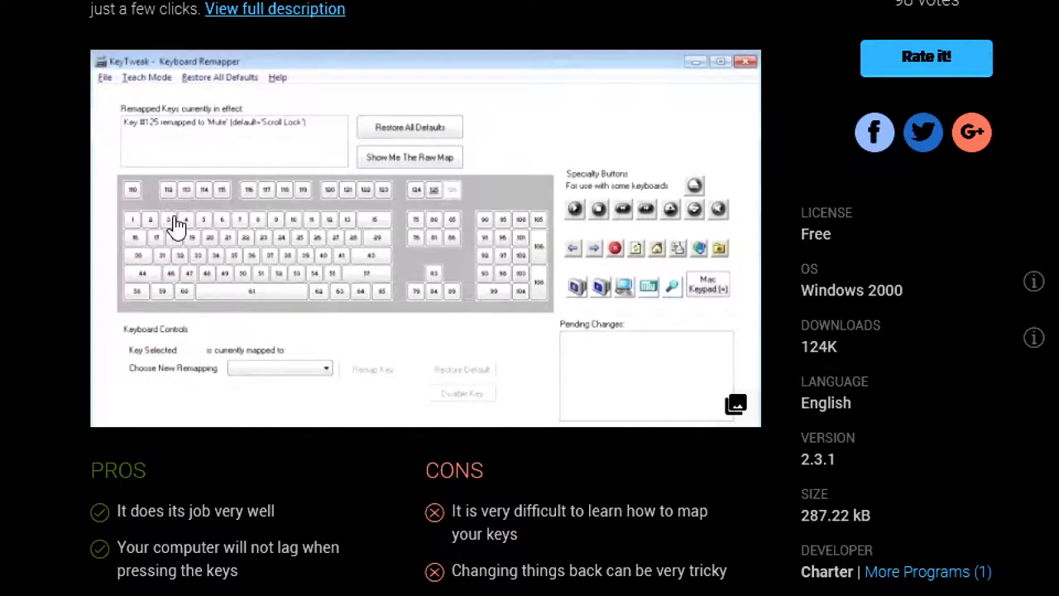
pyautogui.scroll(-3)
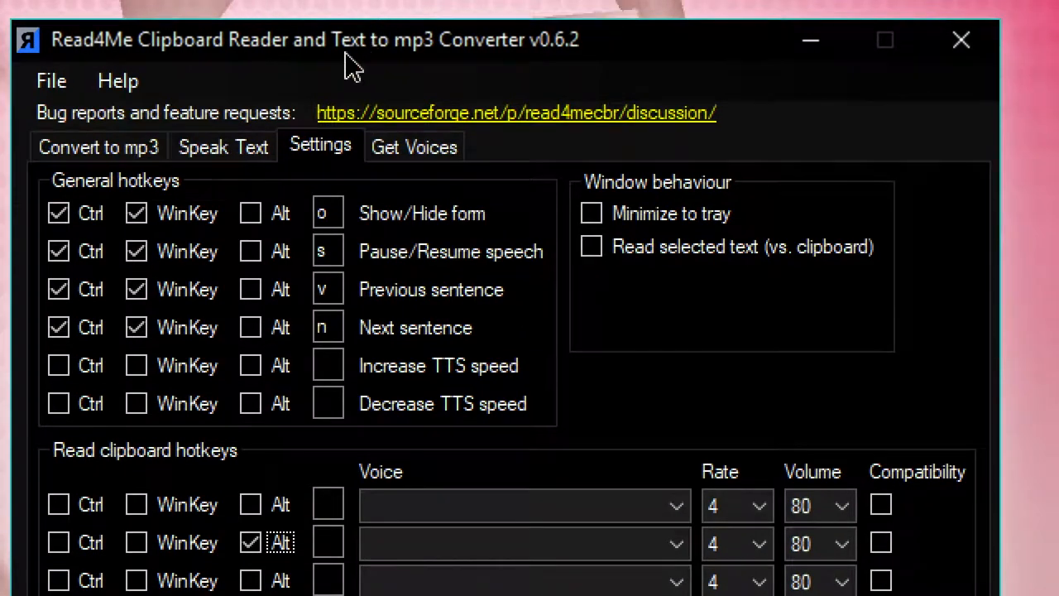
pyautogui.moveTo(426, 37)
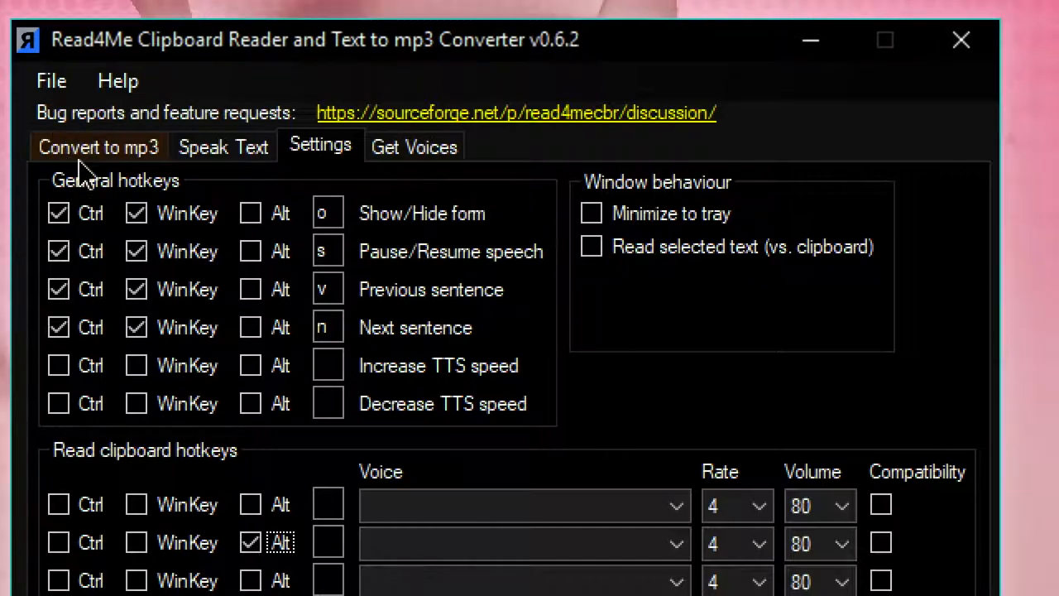
pyautogui.moveTo(252, 161)
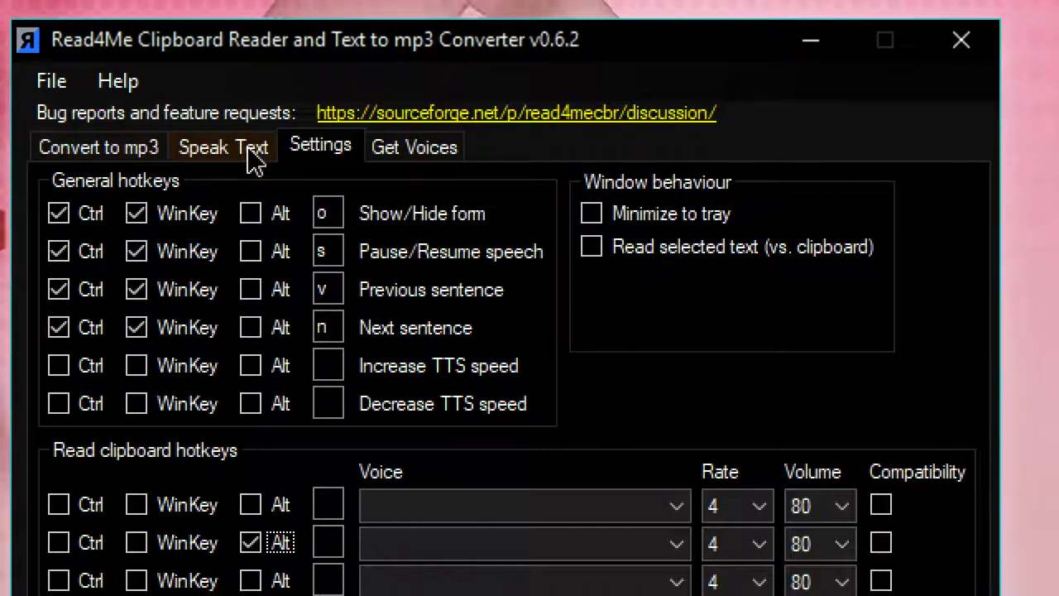
pyautogui.click(222, 146)
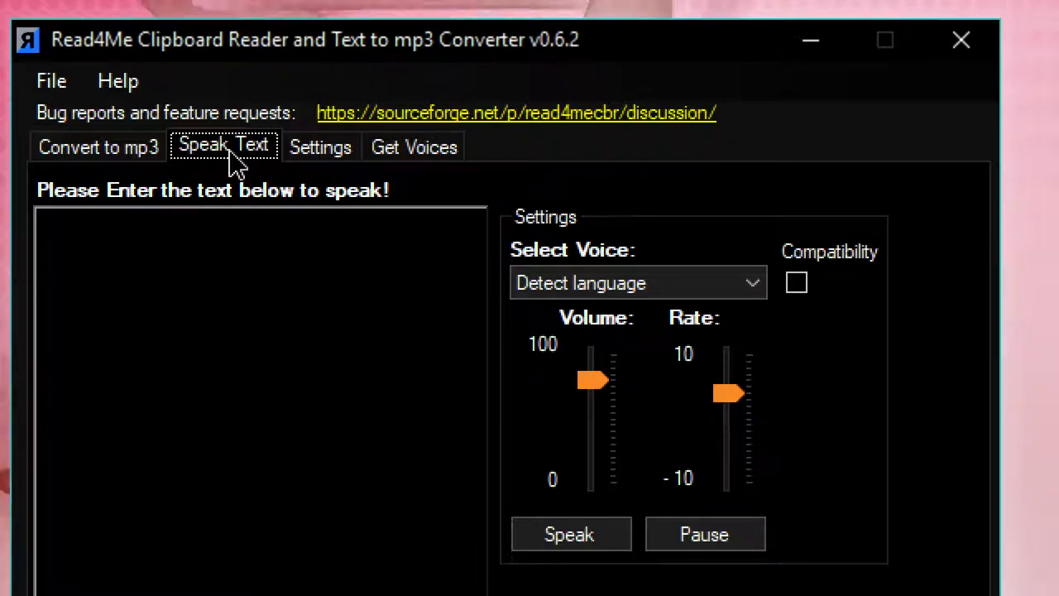
pyautogui.click(320, 146)
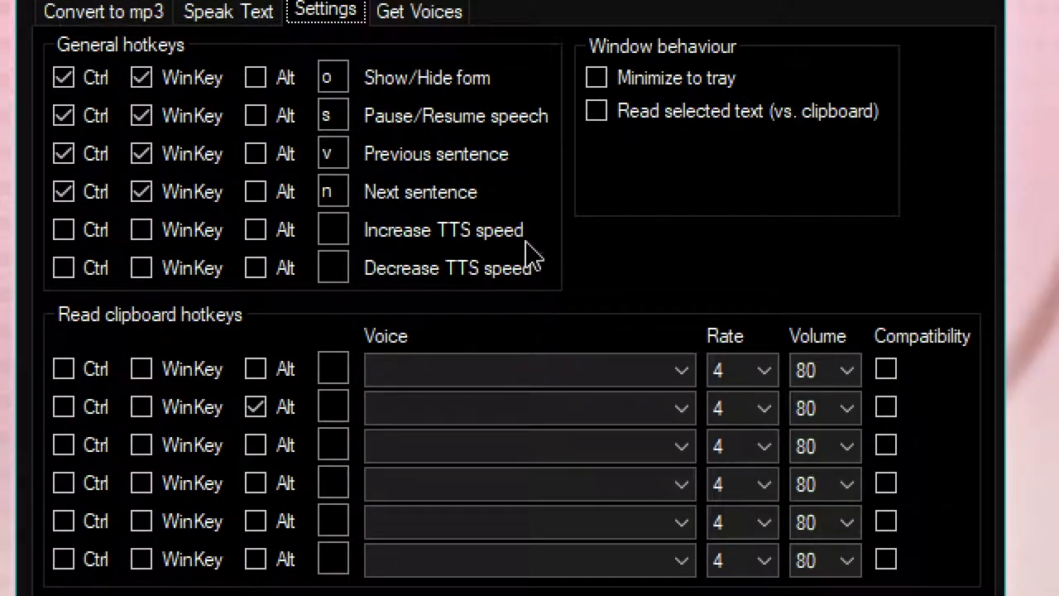
pyautogui.scroll(-3)
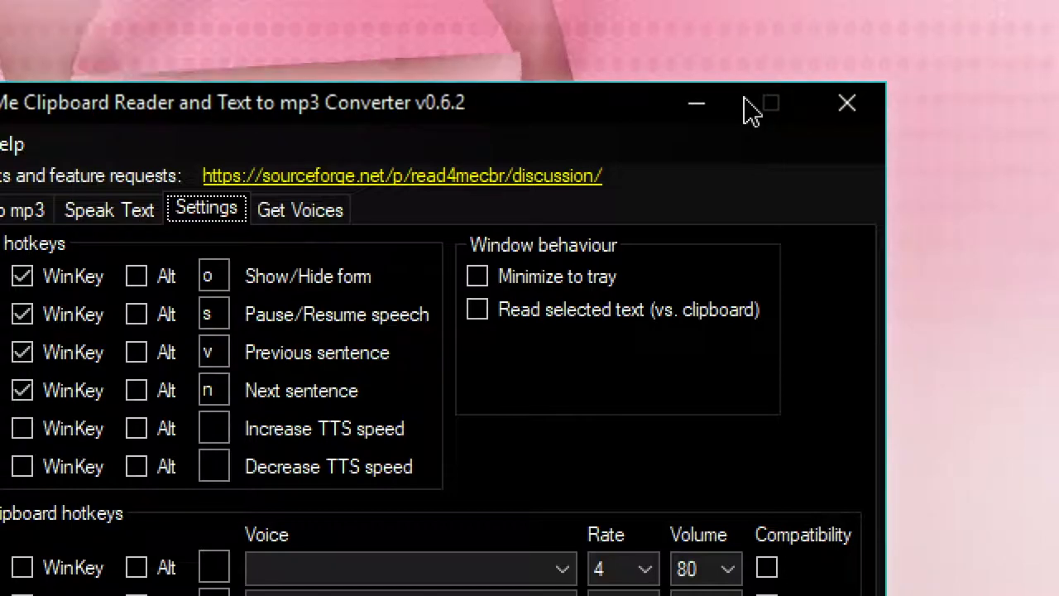
pyautogui.moveTo(393, 469)
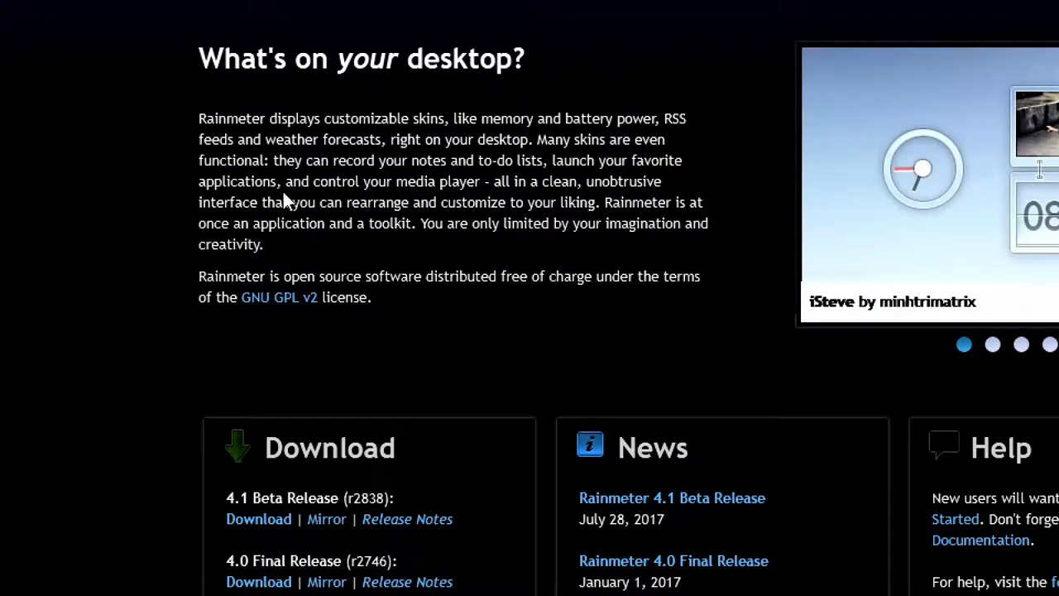
pyautogui.scroll(3)
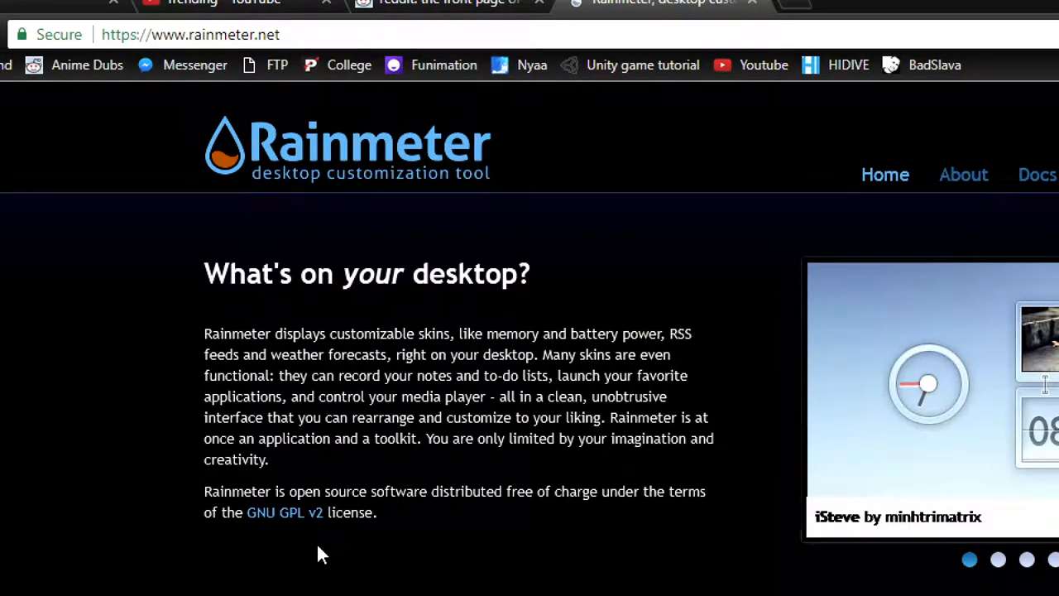
pyautogui.scroll(-3)
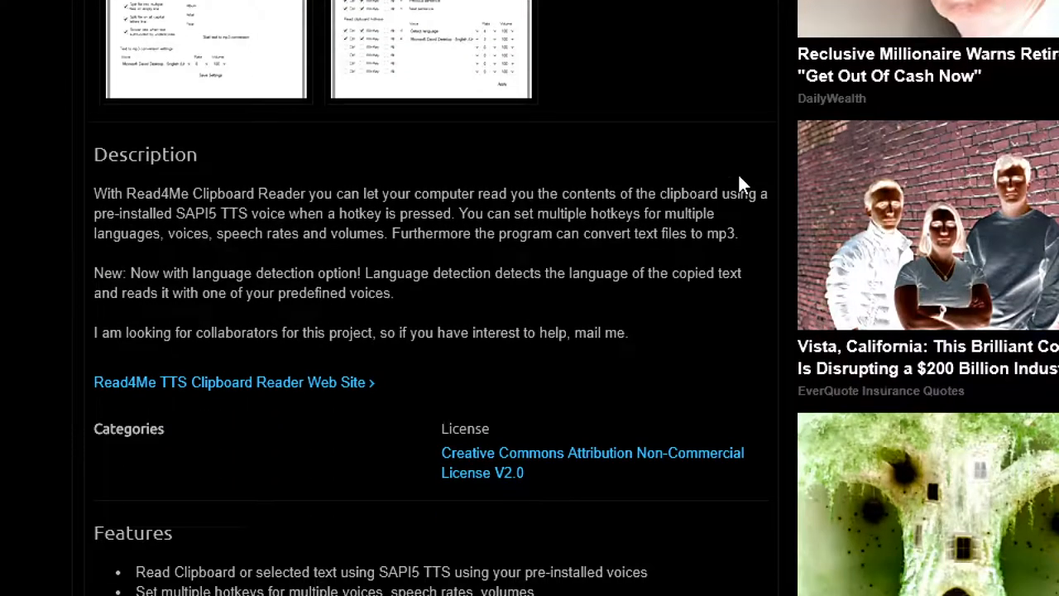
pyautogui.scroll(3)
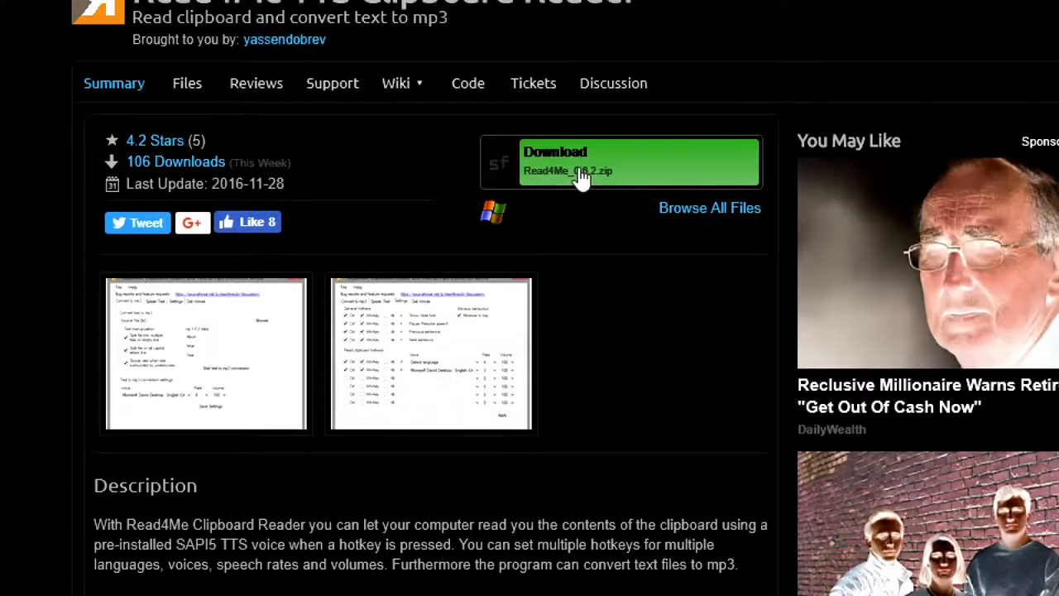
pyautogui.scroll(3)
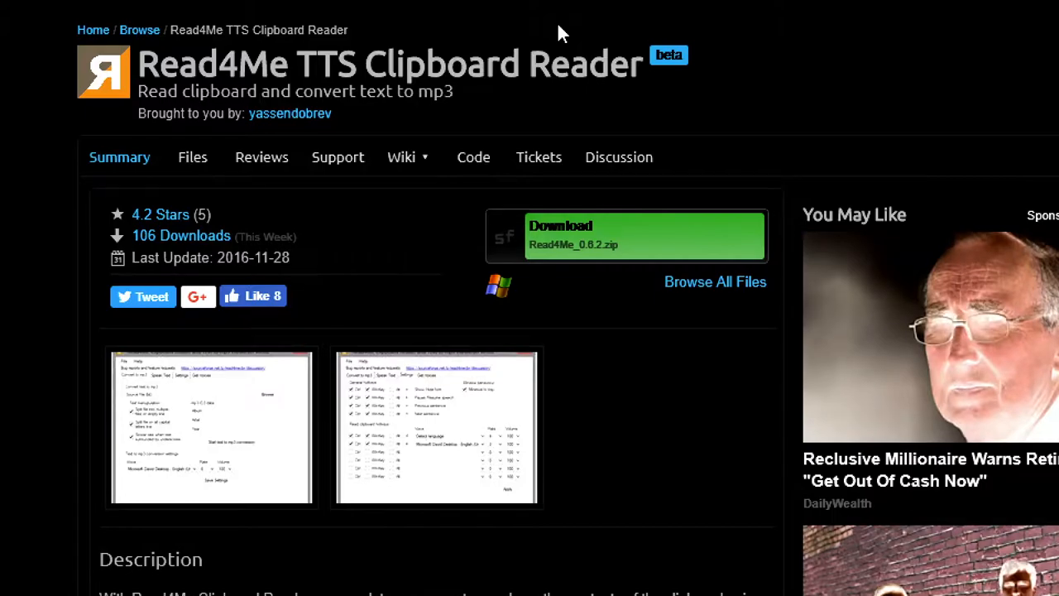
pyautogui.scroll(-3)
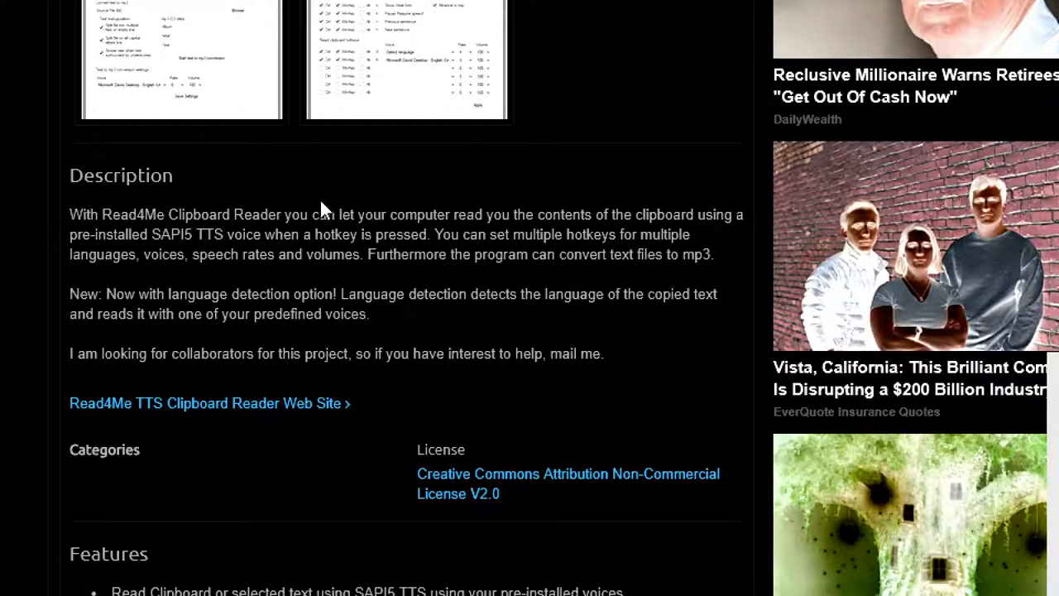
pyautogui.scroll(3)
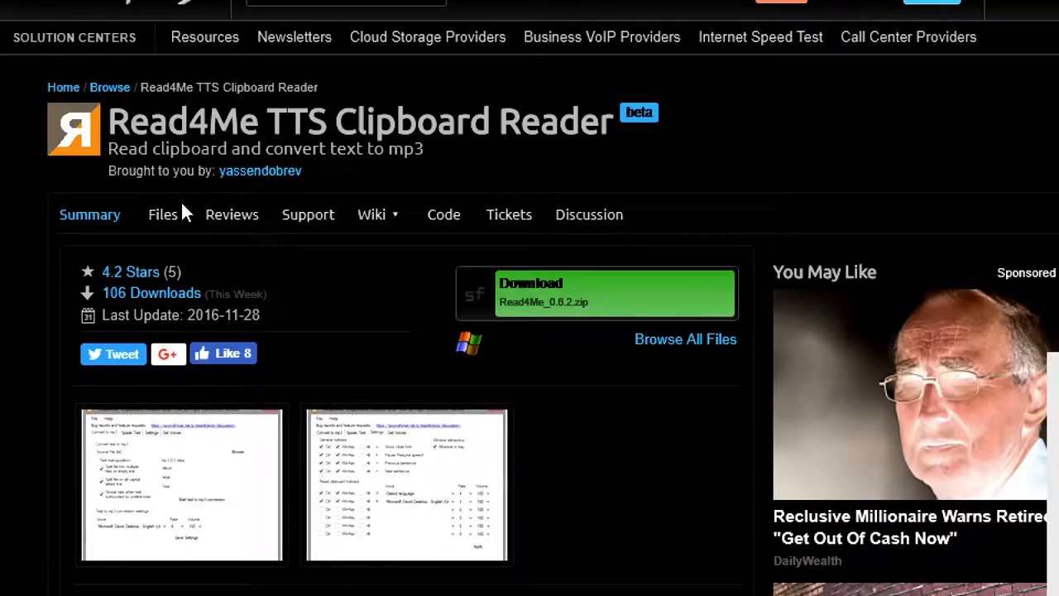
pyautogui.moveTo(331, 215)
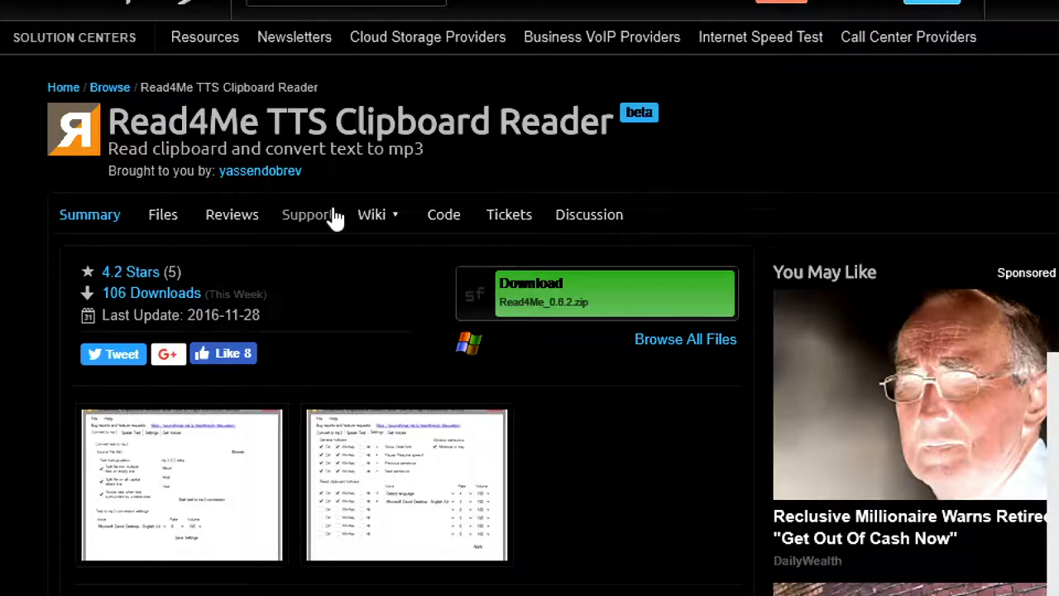
pyautogui.moveTo(567, 31)
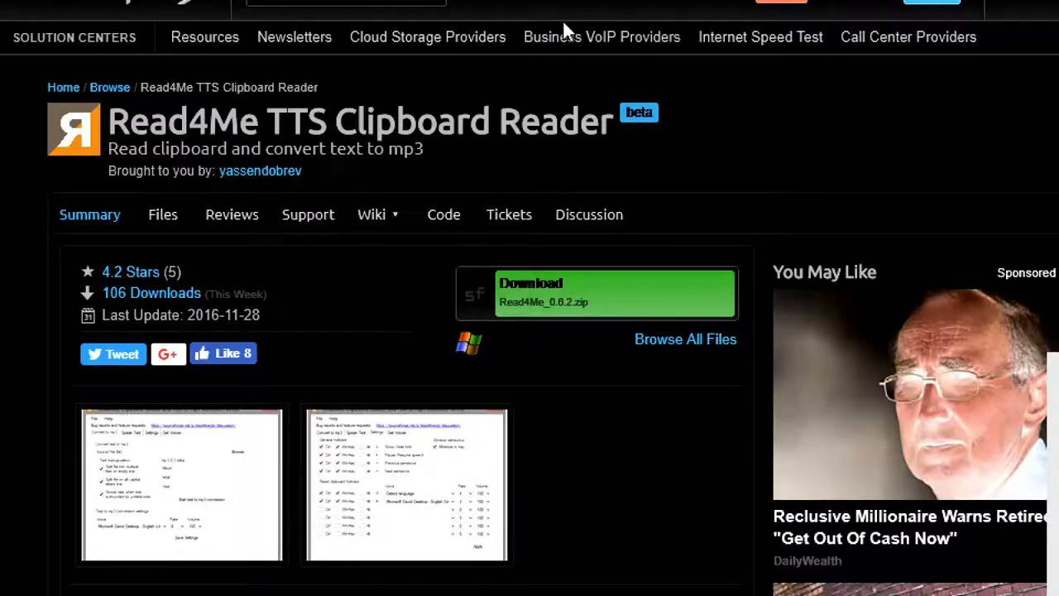
pyautogui.scroll(3)
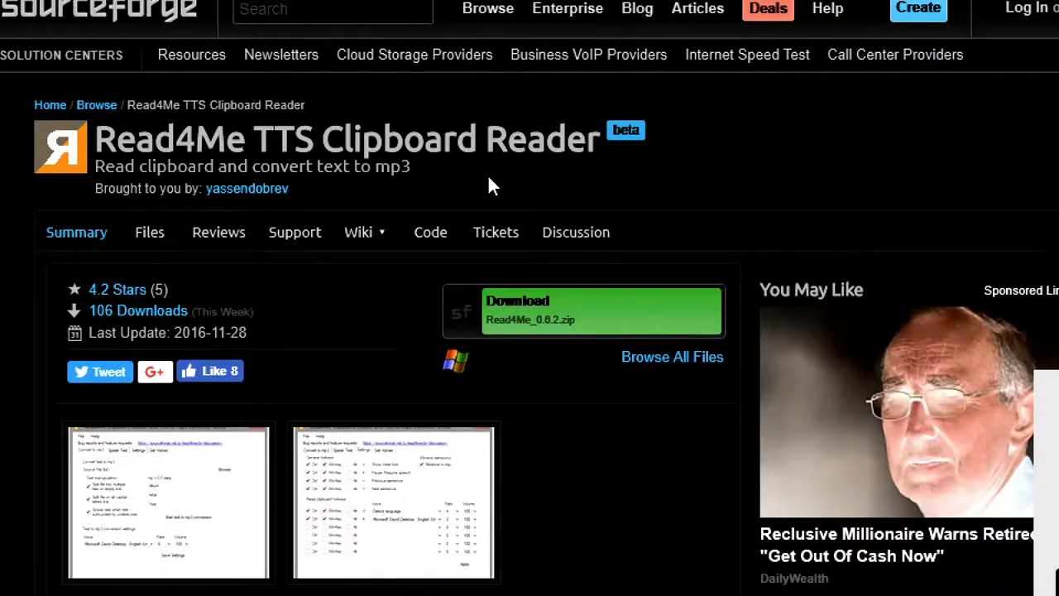
pyautogui.scroll(-3)
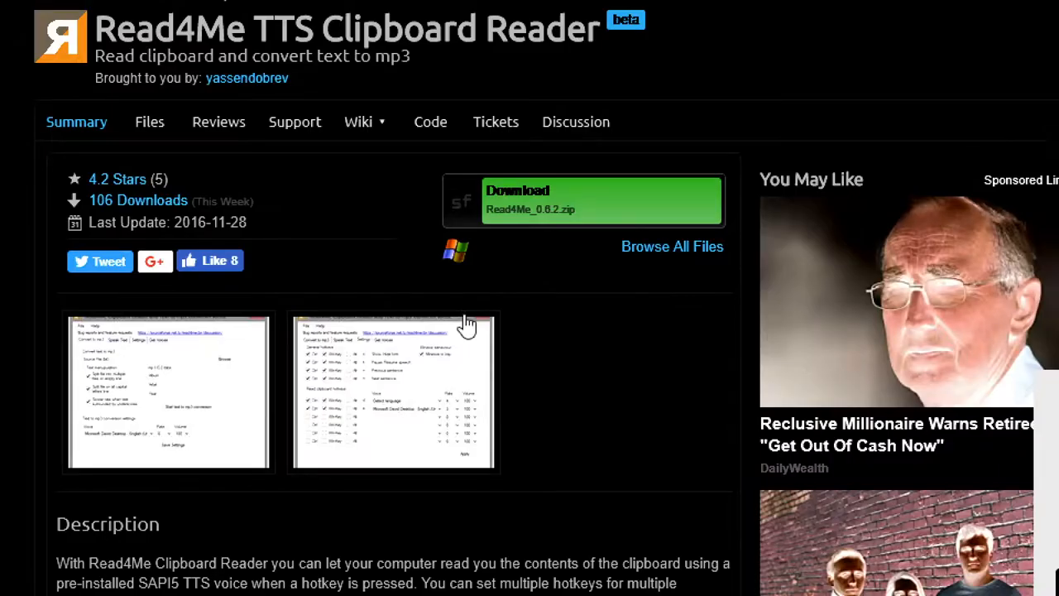
pyautogui.scroll(-3)
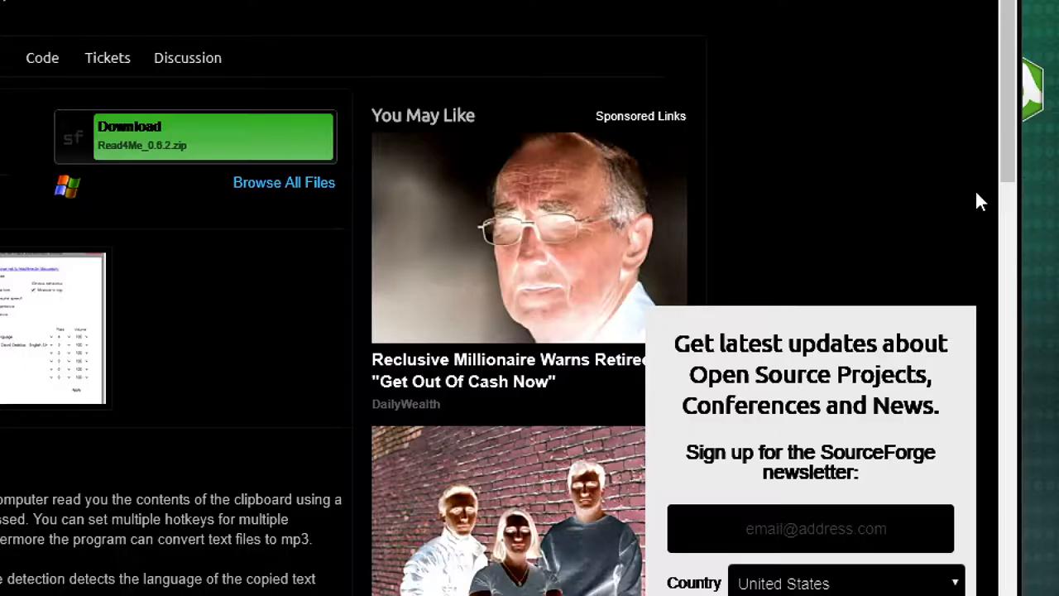
pyautogui.scroll(-3)
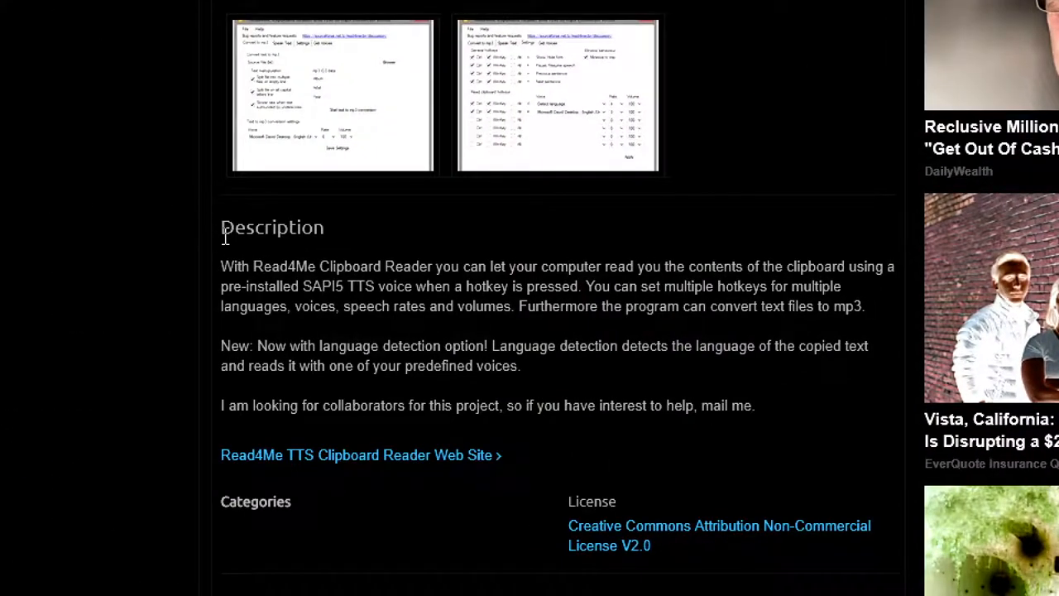
pyautogui.moveTo(221, 265); pyautogui.dragTo(866, 306)
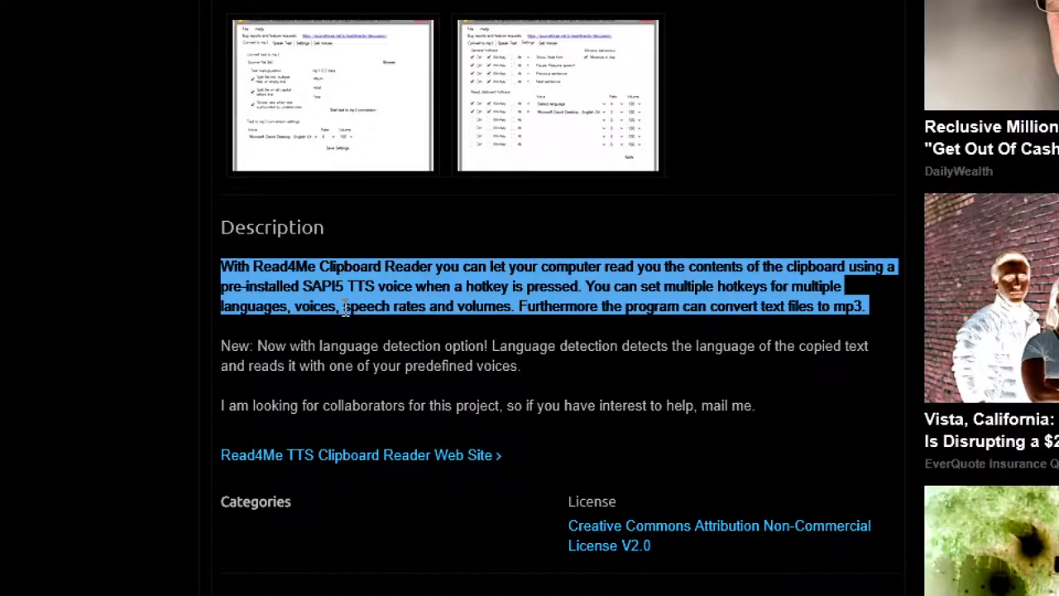
pyautogui.click(352, 286)
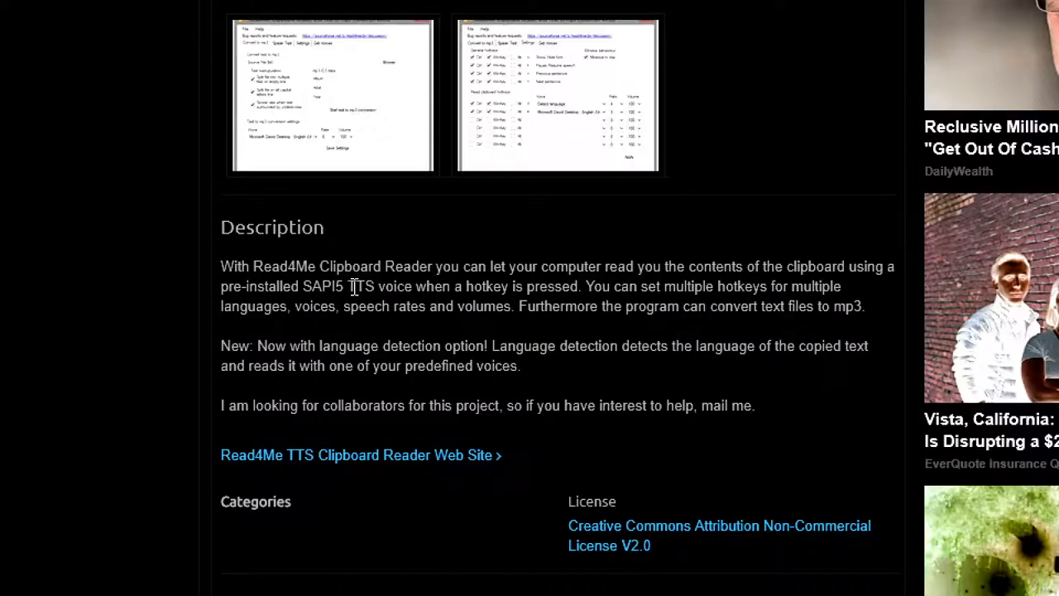
pyautogui.moveTo(282, 299)
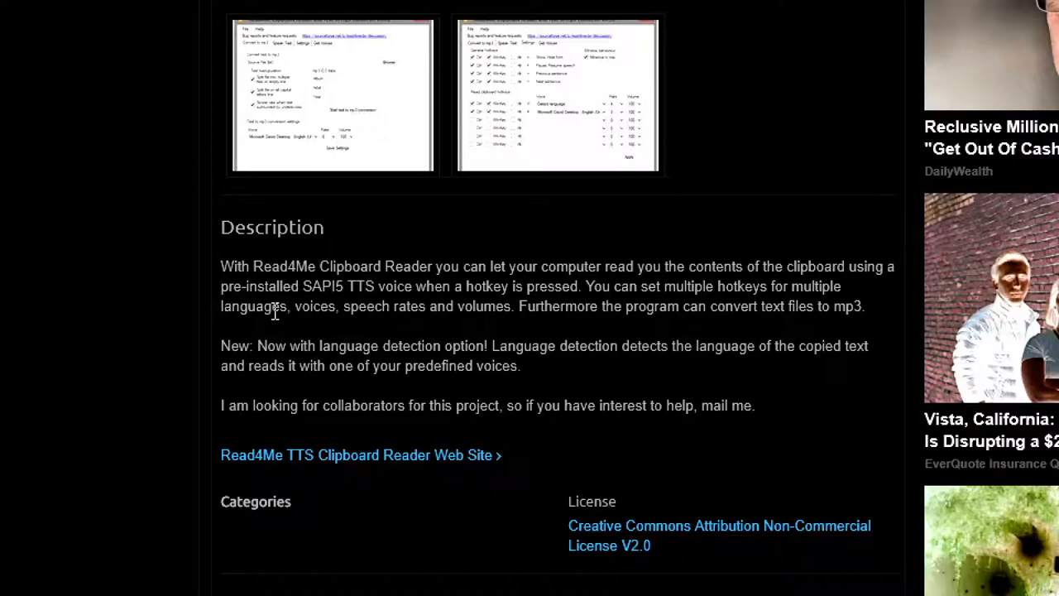
pyautogui.moveTo(242, 346)
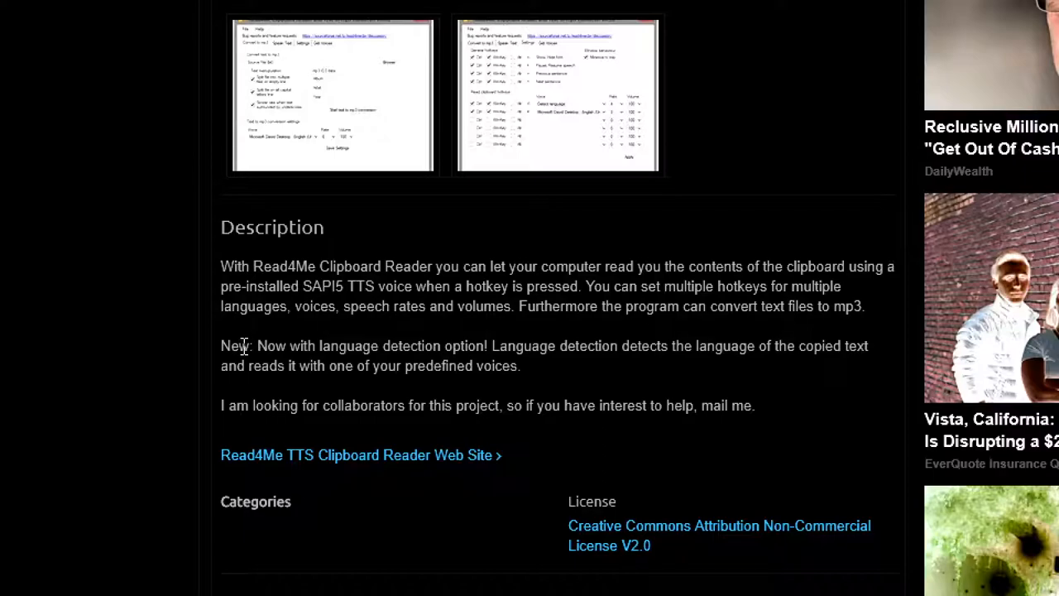
pyautogui.moveTo(234, 352)
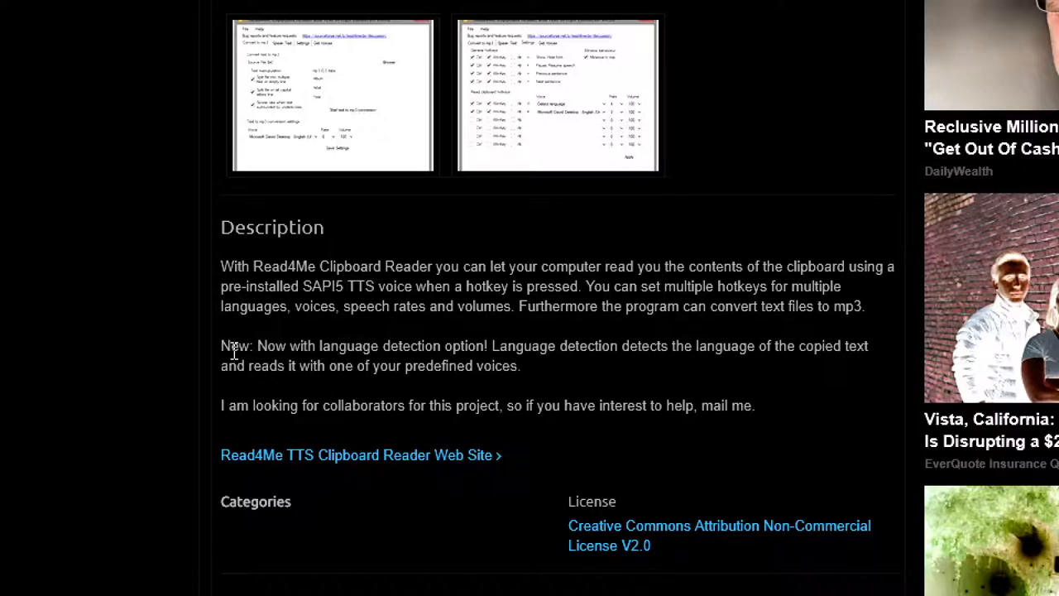
pyautogui.scroll(3)
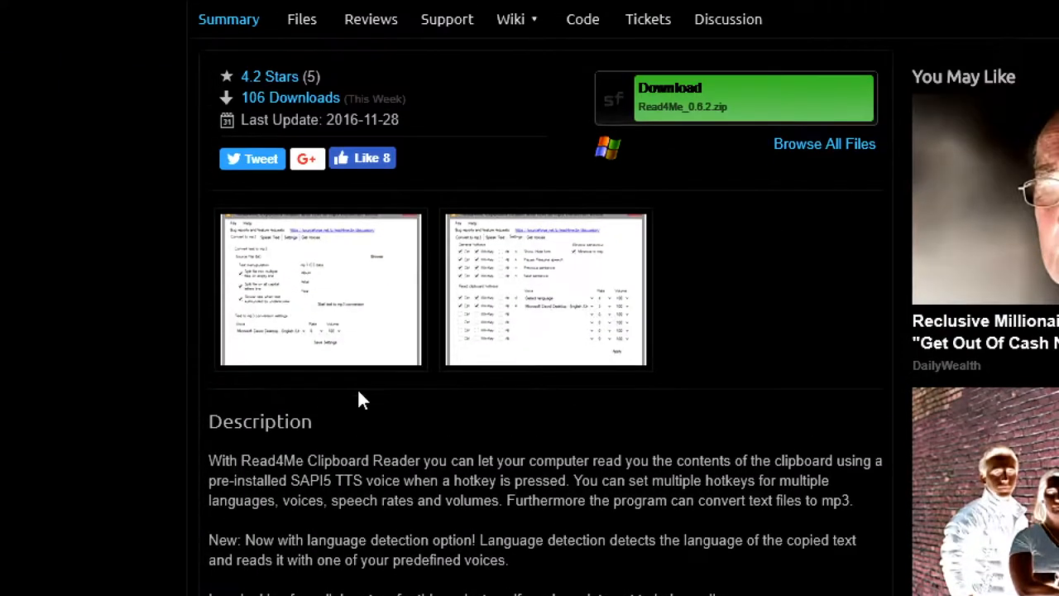
pyautogui.scroll(-3)
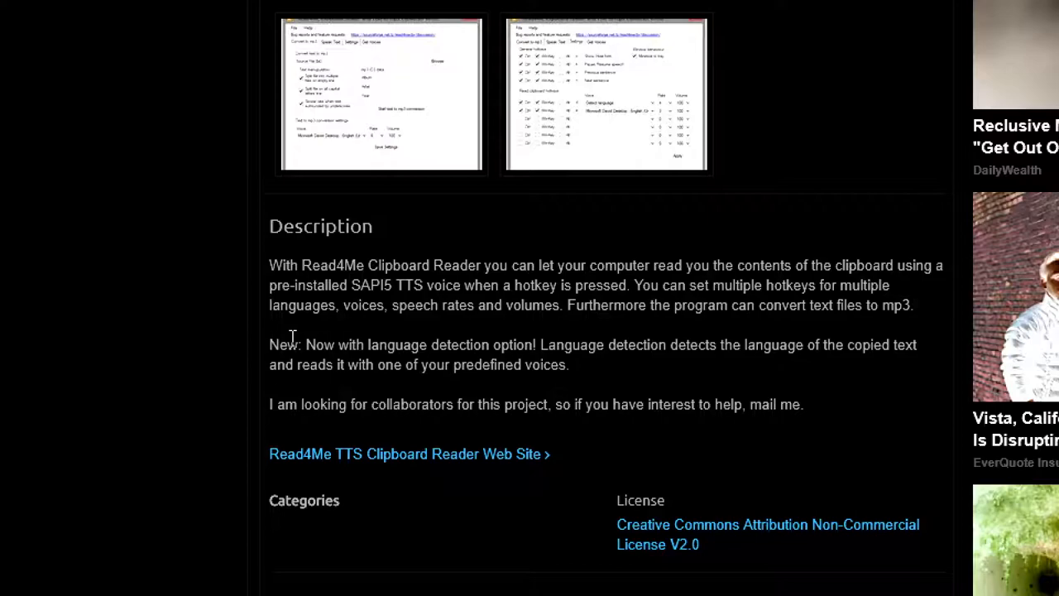
pyautogui.moveTo(463, 330)
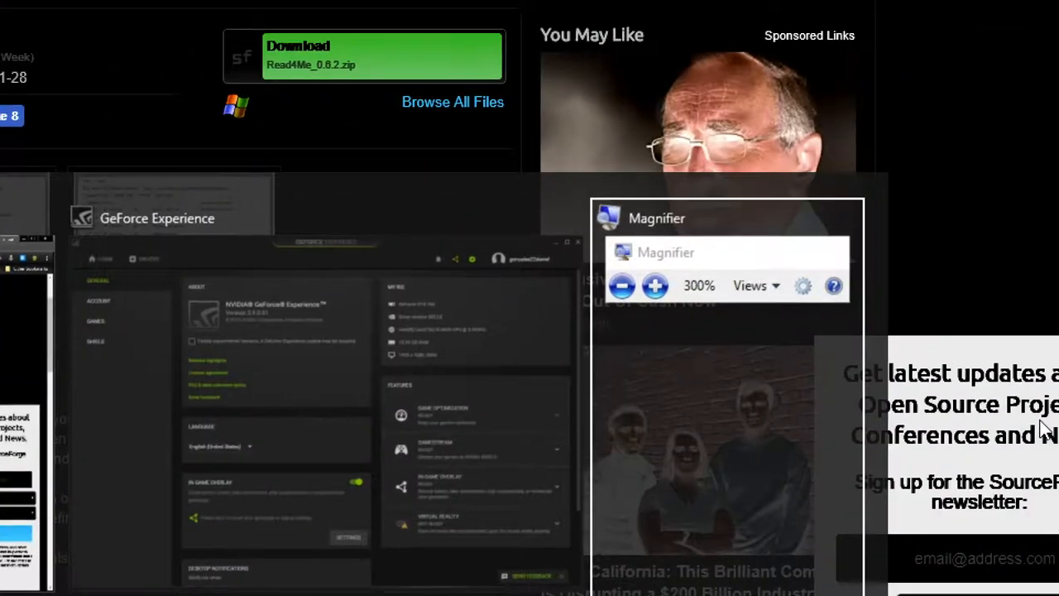
pyautogui.click(655, 284)
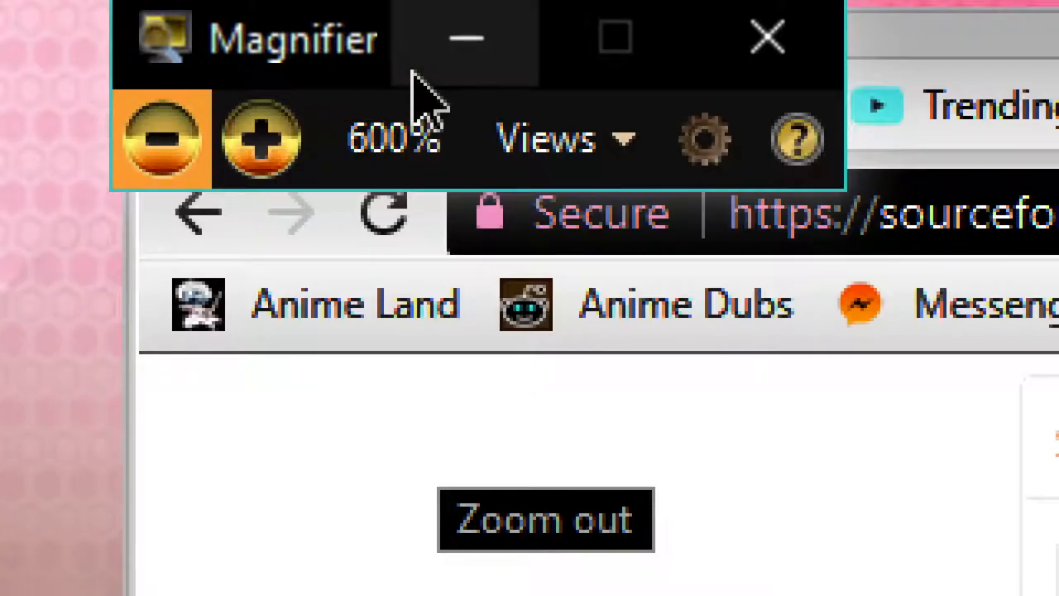
pyautogui.click(546, 138)
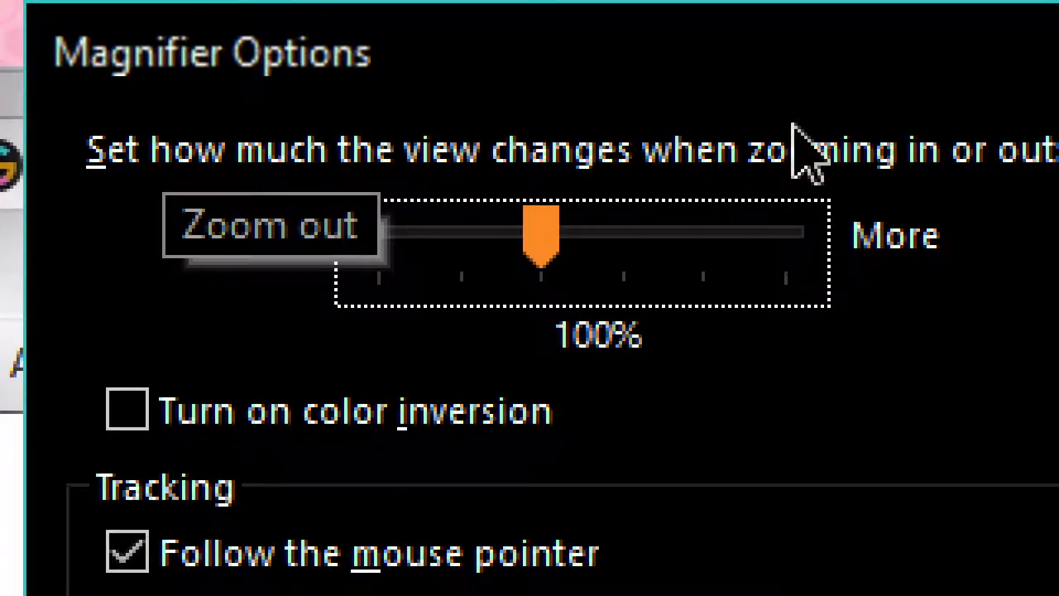
pyautogui.moveTo(814, 368)
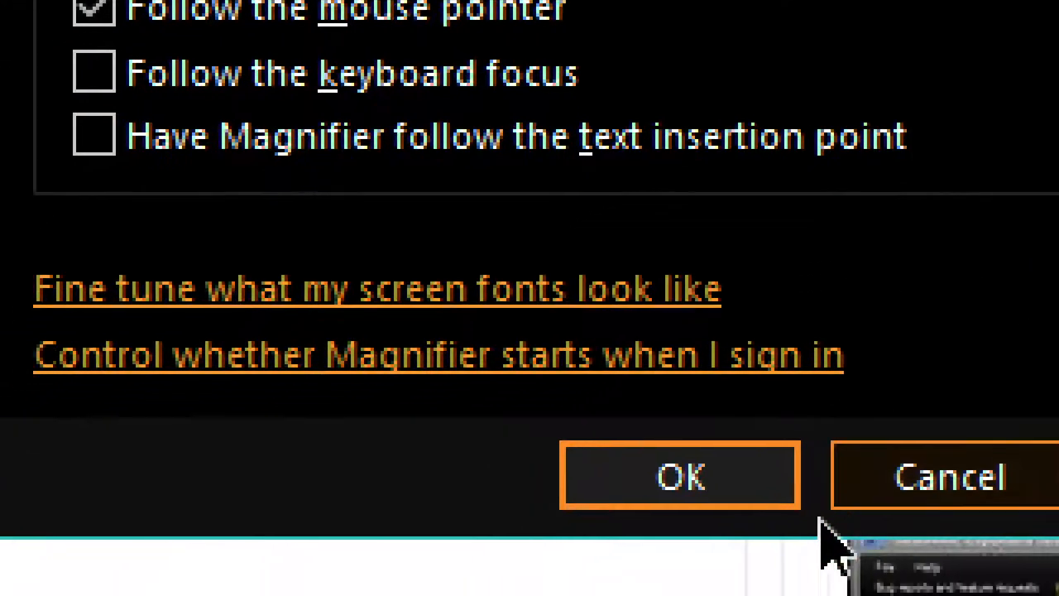
pyautogui.click(679, 474)
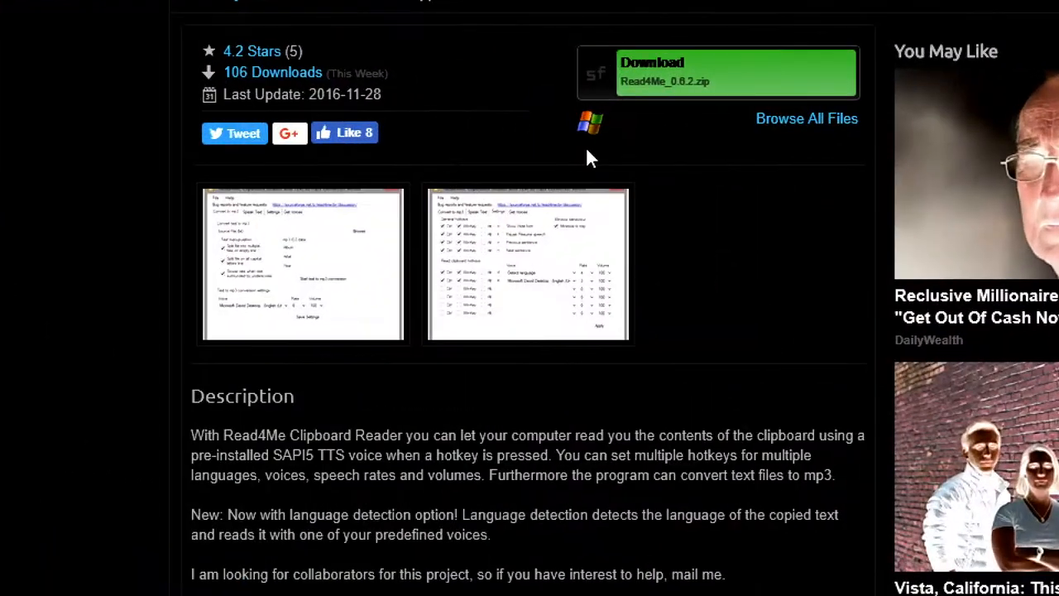
# - Scroll down the Read4Me project description on SourceForge
pyautogui.scroll(-3)
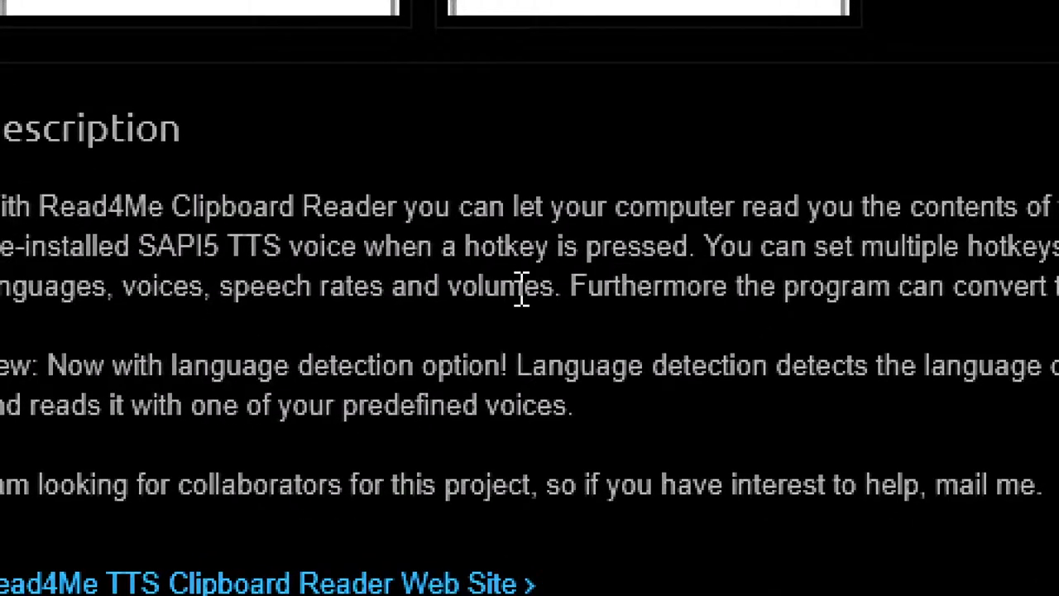
pyautogui.moveTo(372, 484)
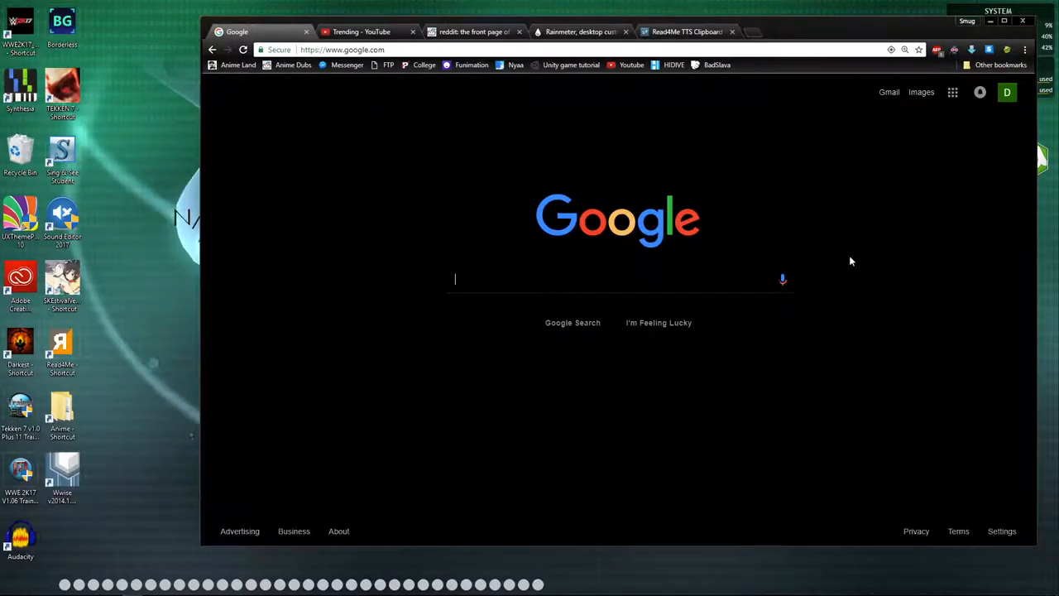
# - View the dark-themed YouTube Trending tab, then bring up the Dark Reader extension menu
pyautogui.click(364, 31)
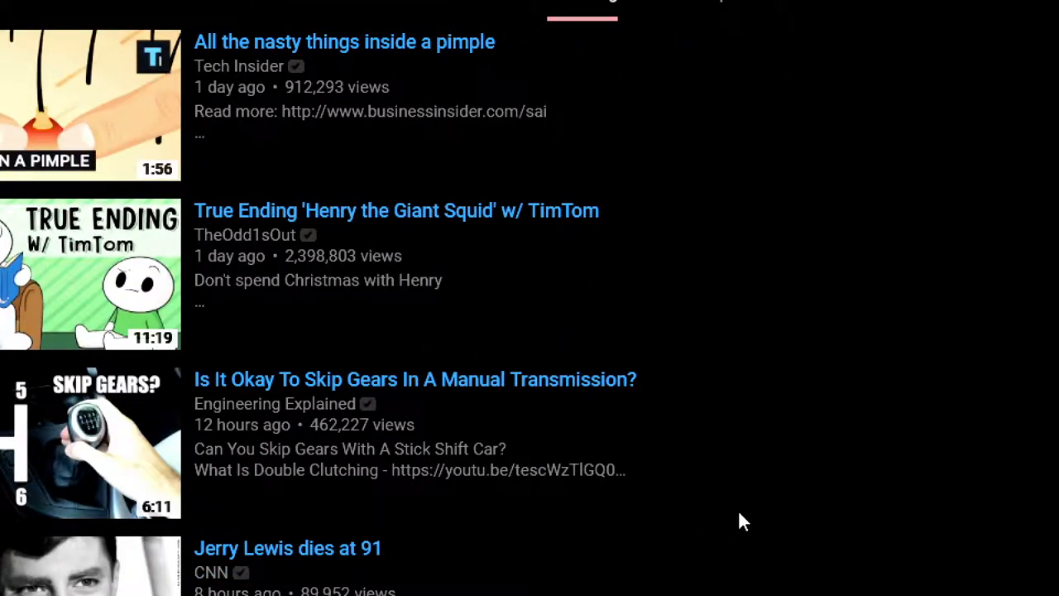
pyautogui.click(827, 4)
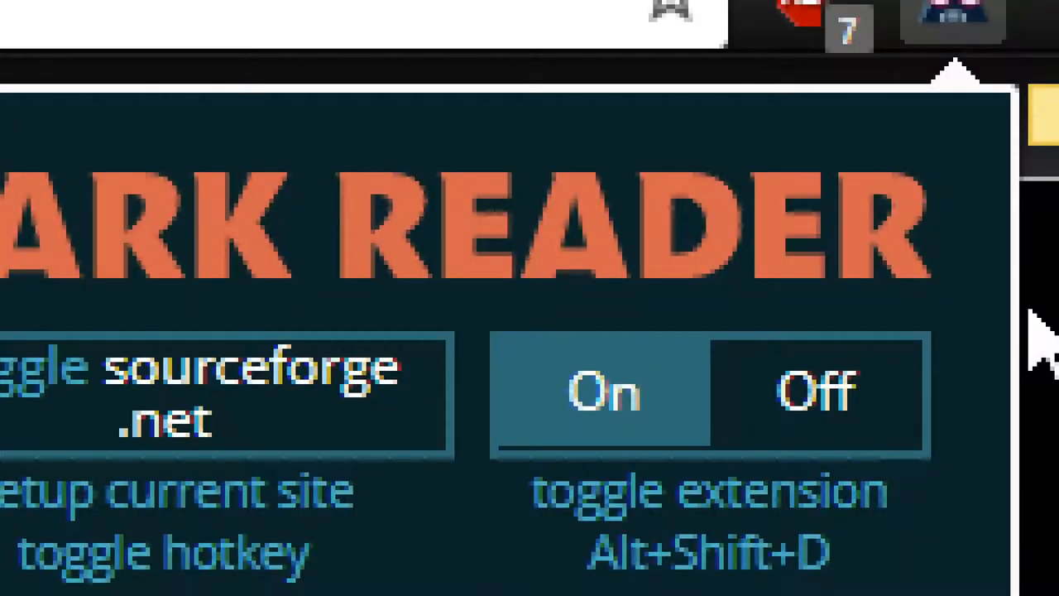
pyautogui.scroll(-3)
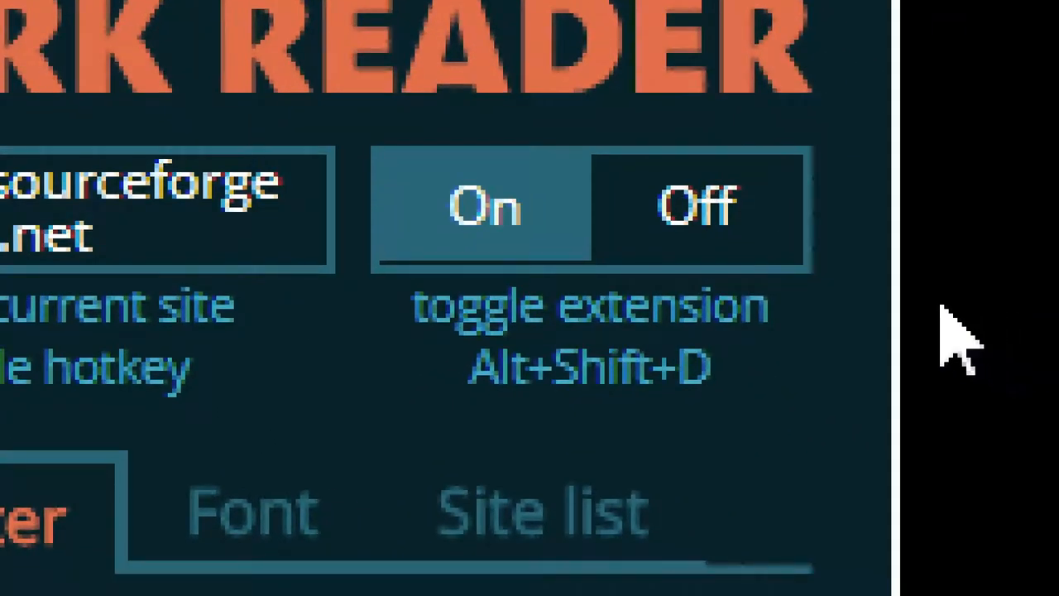
pyautogui.click(697, 206)
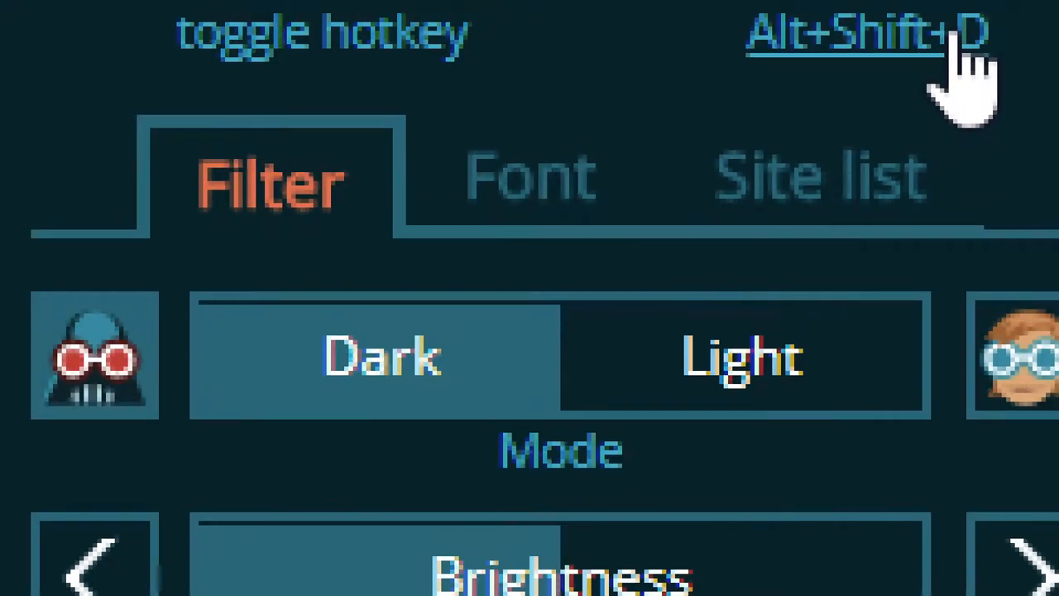
pyautogui.scroll(-3)
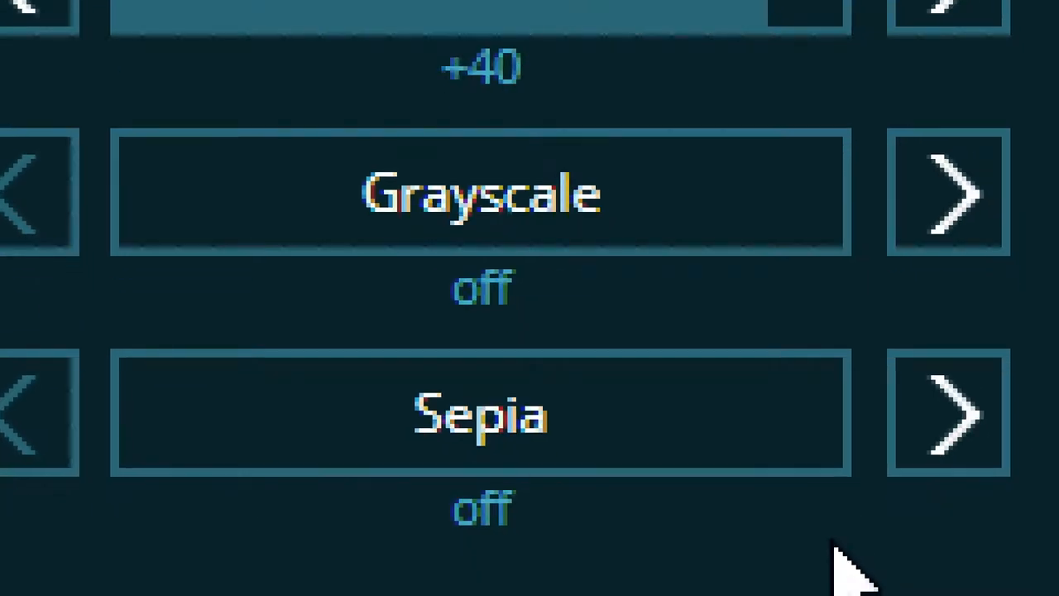
pyautogui.scroll(-3)
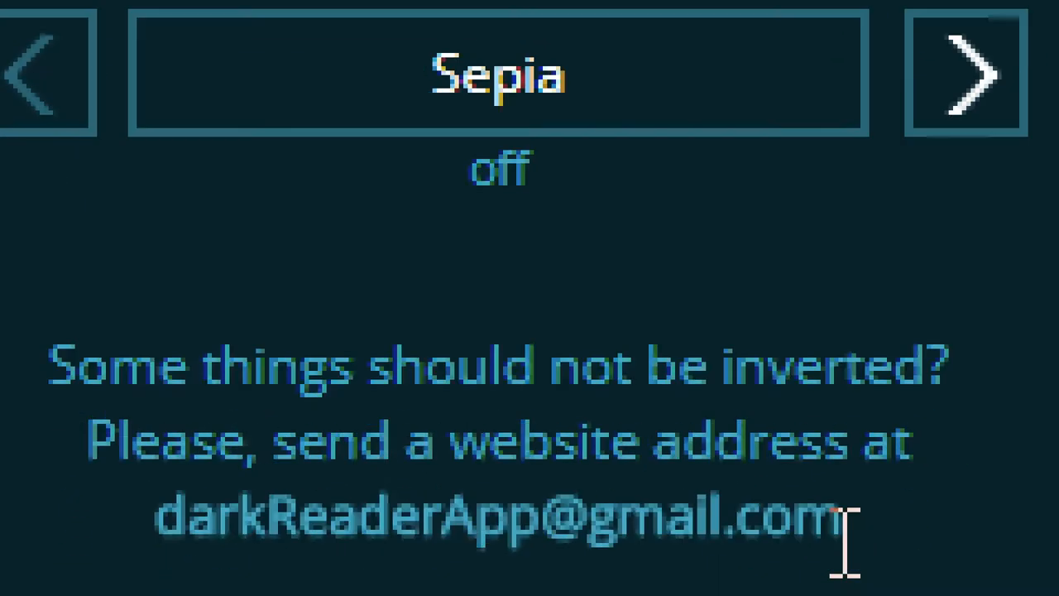
pyautogui.scroll(3)
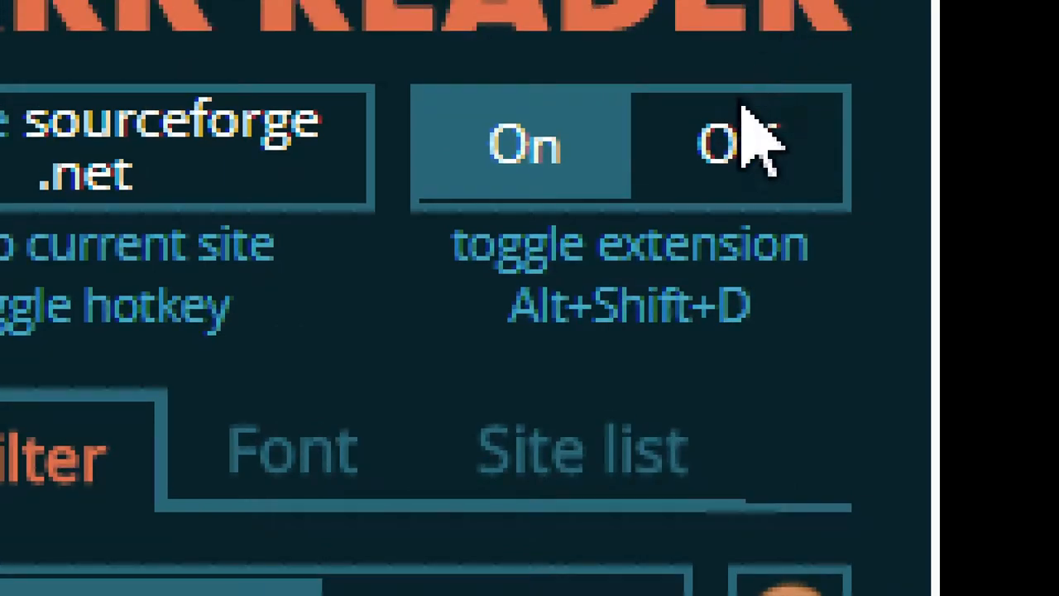
pyautogui.click(289, 447)
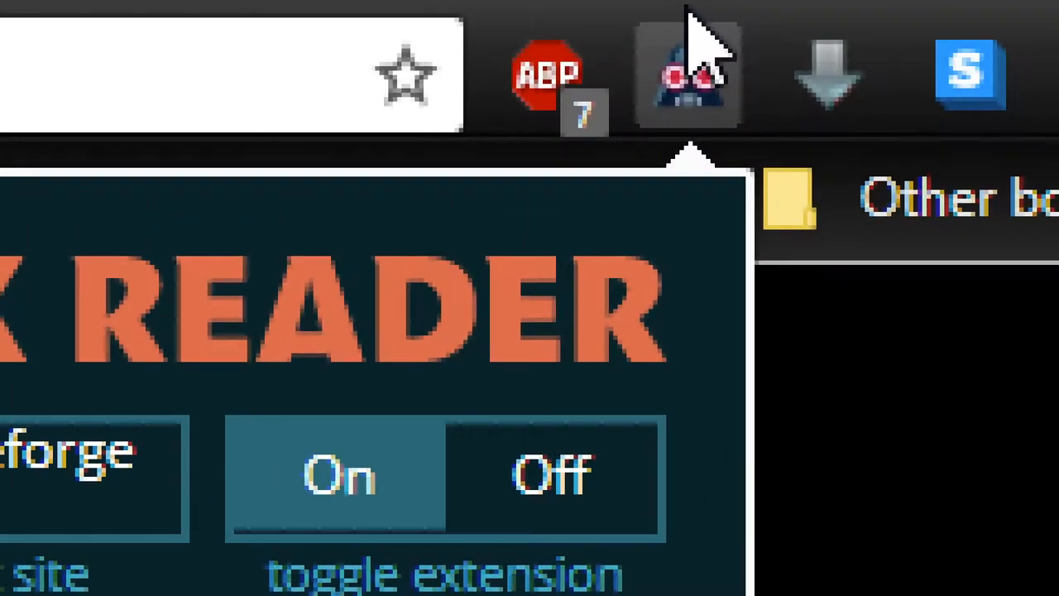
pyautogui.moveTo(770, 174)
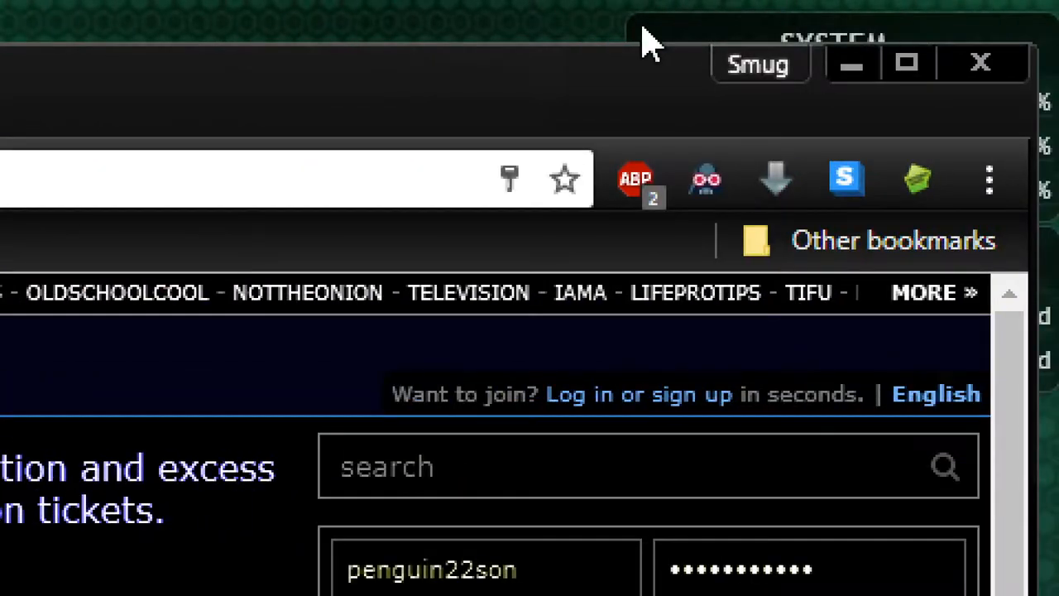
pyautogui.moveTo(505, 37)
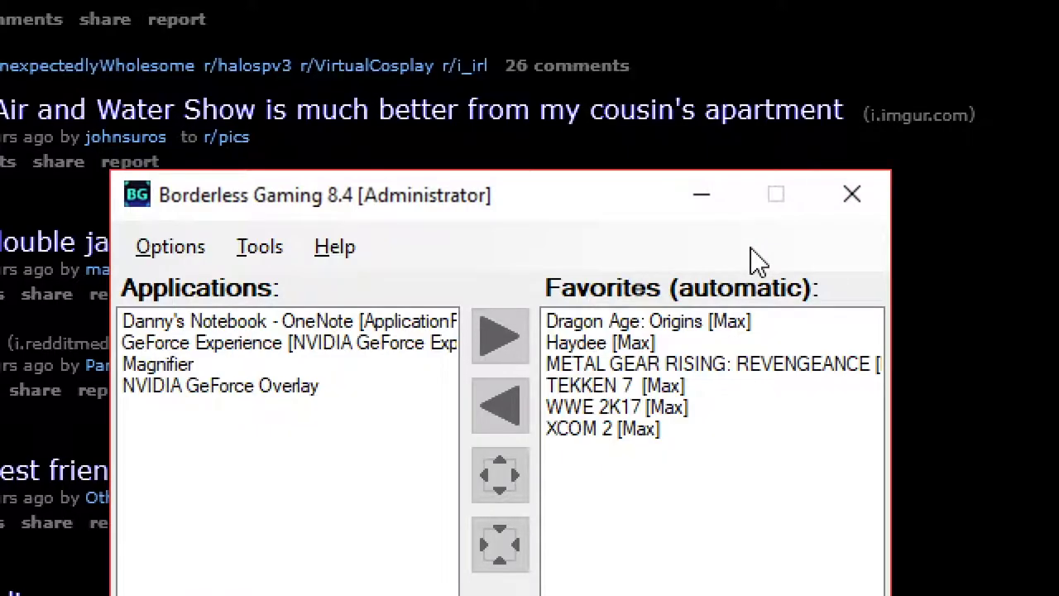
pyautogui.moveTo(230, 65)
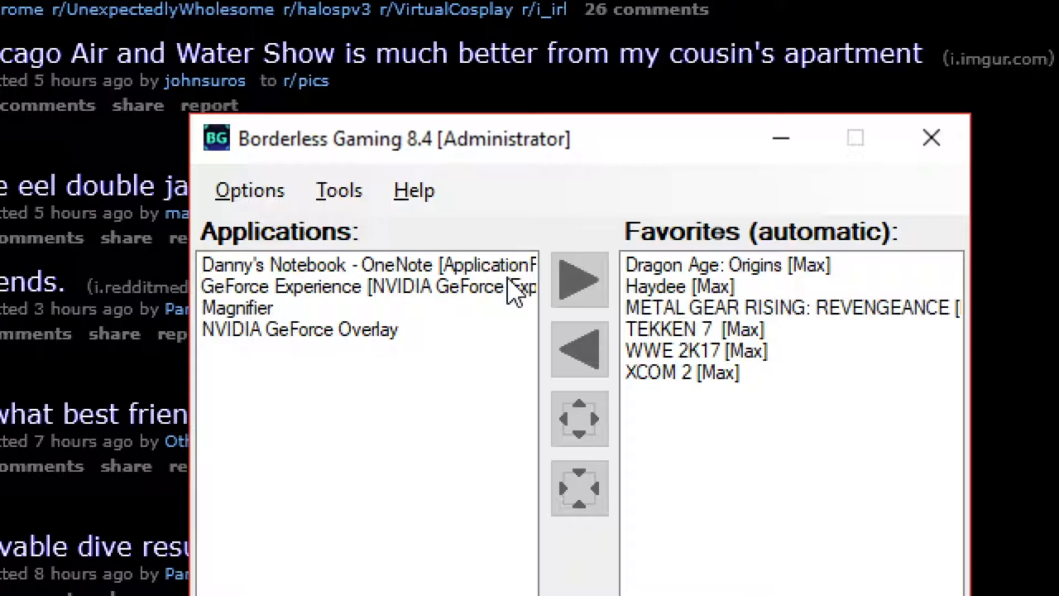
pyautogui.moveTo(390, 103)
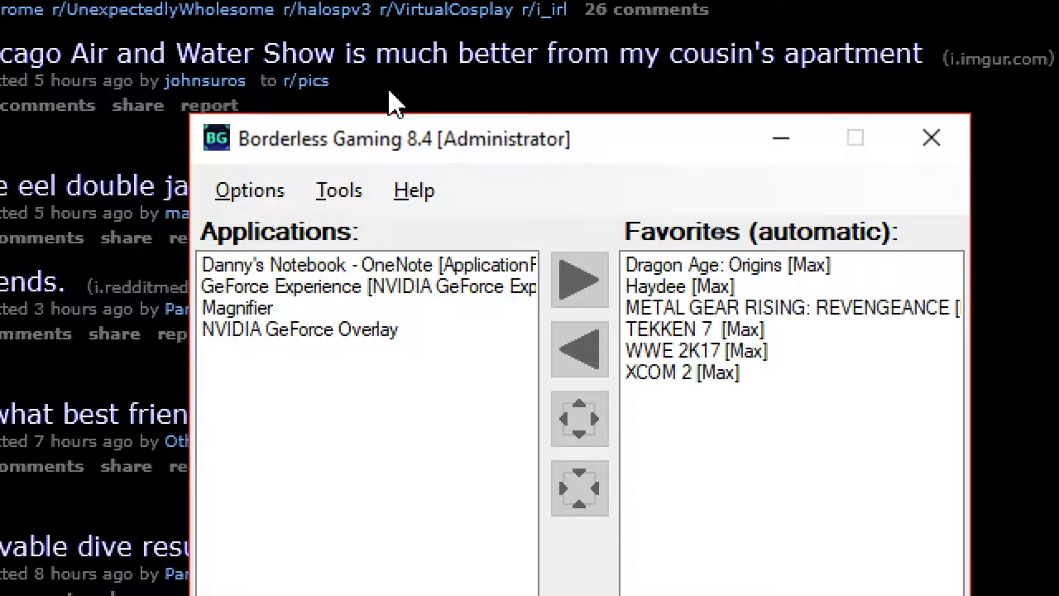
pyautogui.moveTo(628, 182)
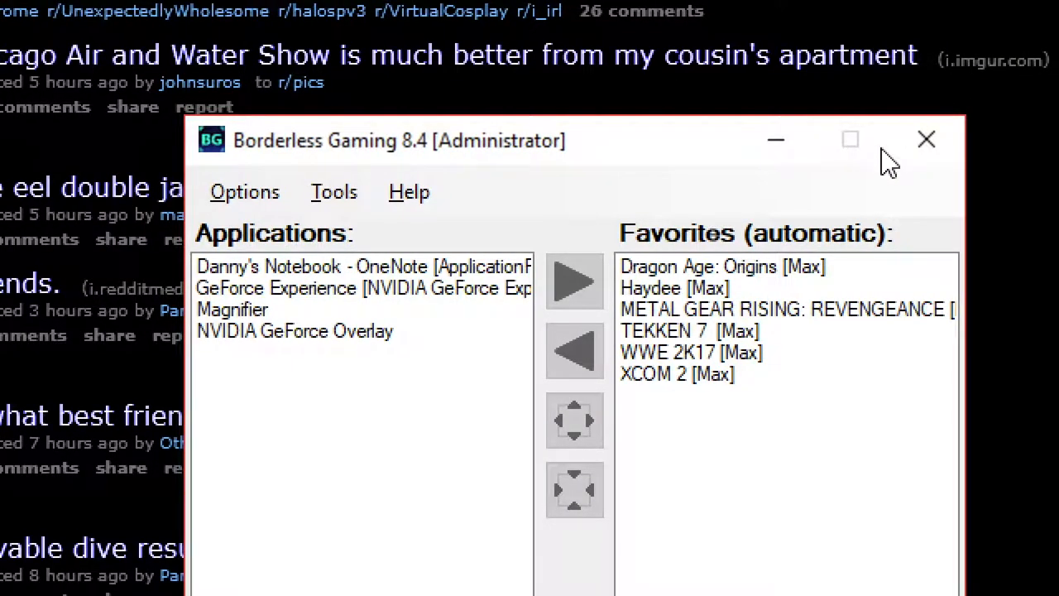
pyautogui.moveTo(914, 116)
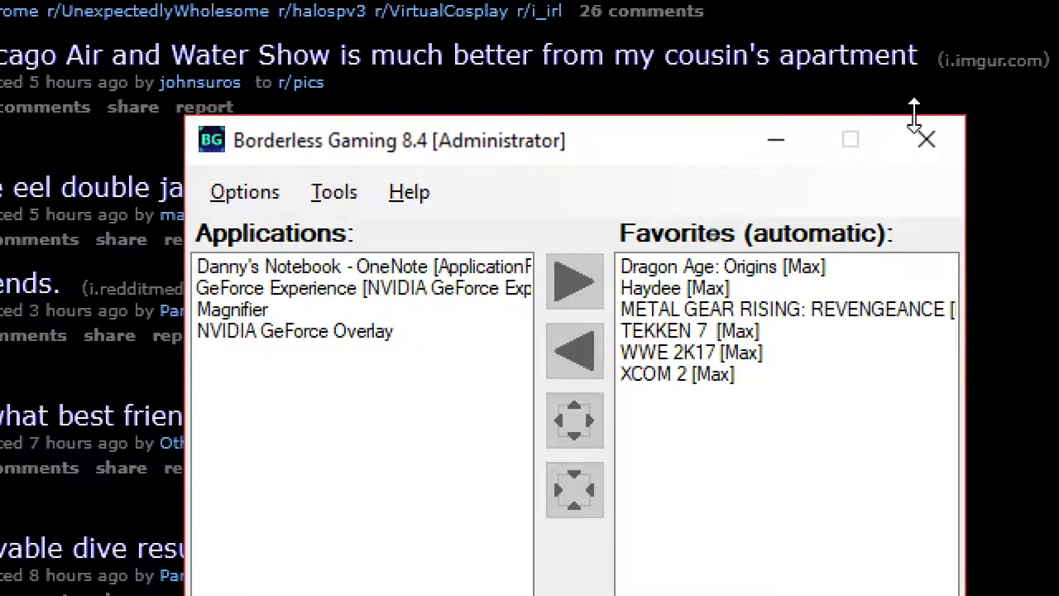
pyautogui.moveTo(927, 139)
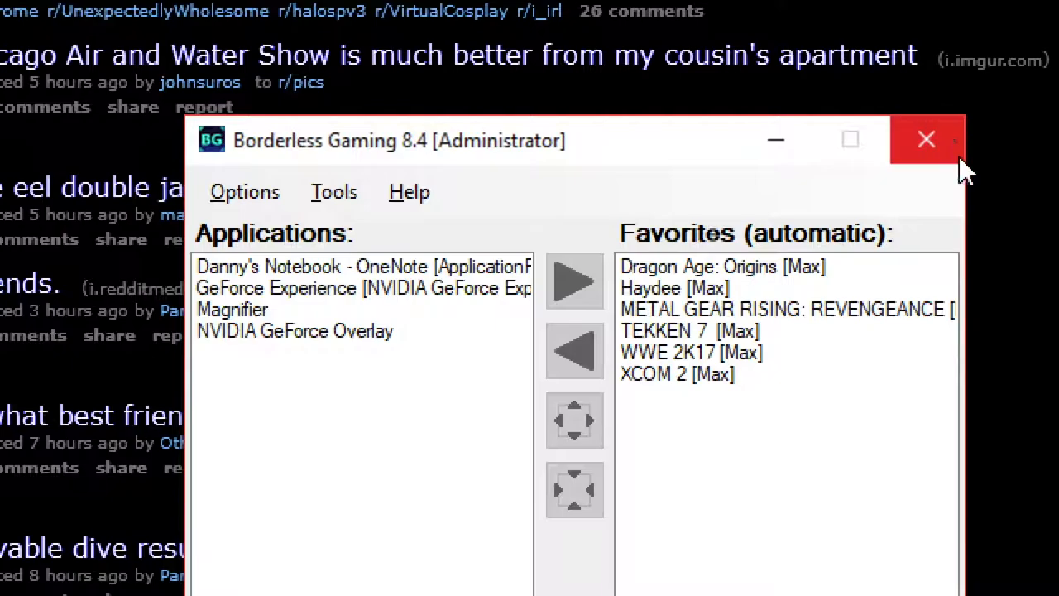
# - Close Borderless Gaming and launch Redragon Gaming Mouse from a Start search for 'redrago'
pyautogui.click(925, 138)
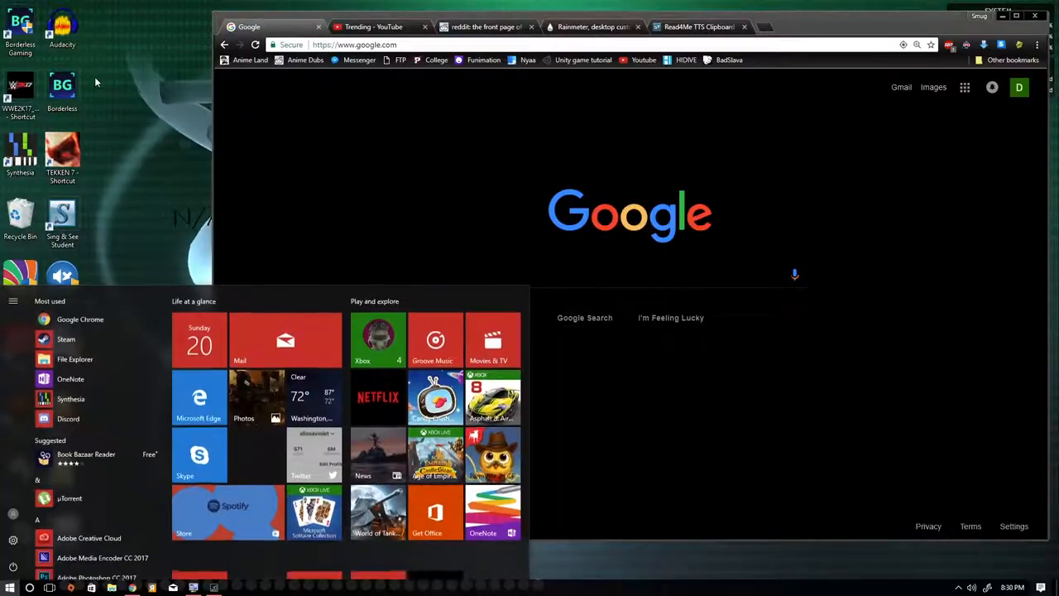
pyautogui.write('redrago')
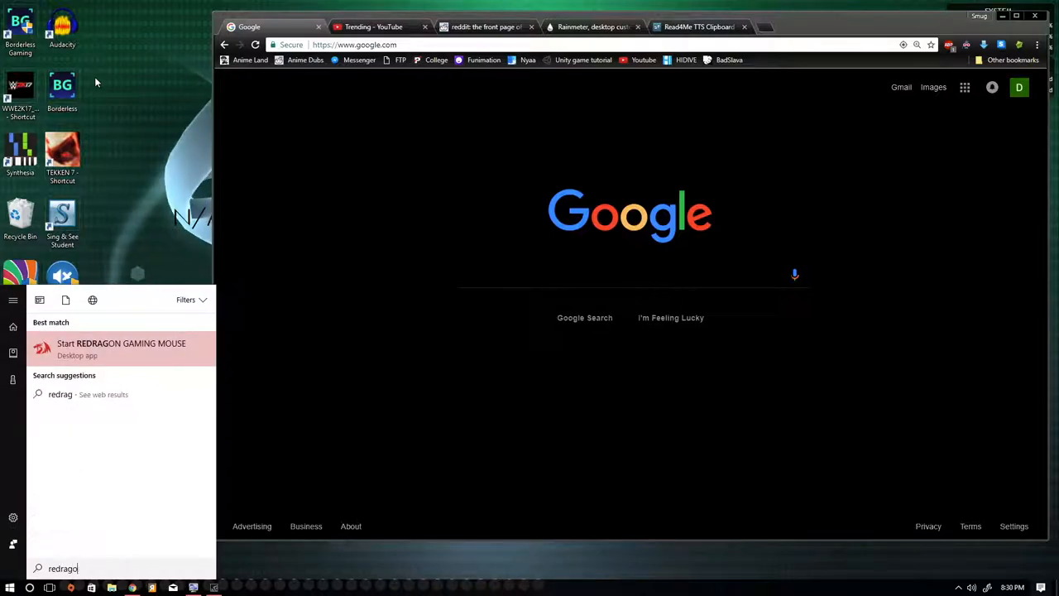
pyautogui.click(121, 343)
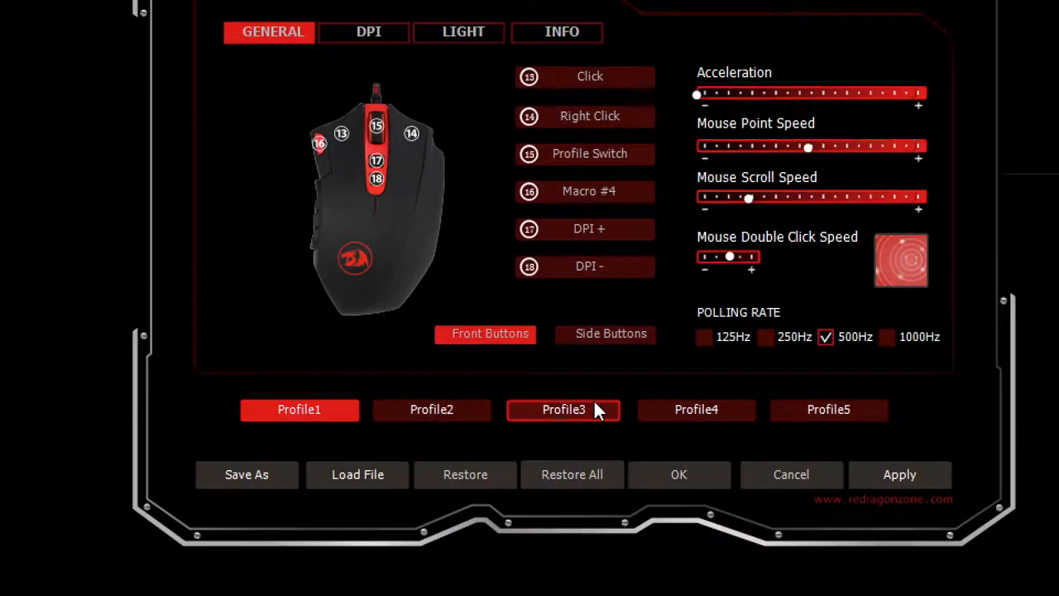
# - Bring the Redragon window up in full on Profile 1's General tab, showing 500Hz polling
pyautogui.click(610, 333)
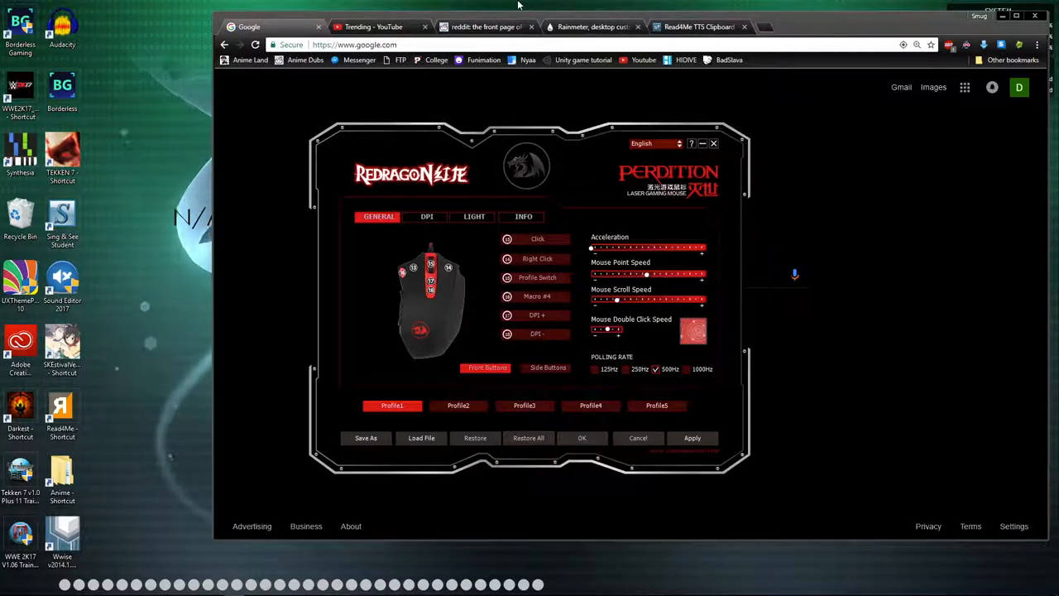
pyautogui.moveTo(534, 13)
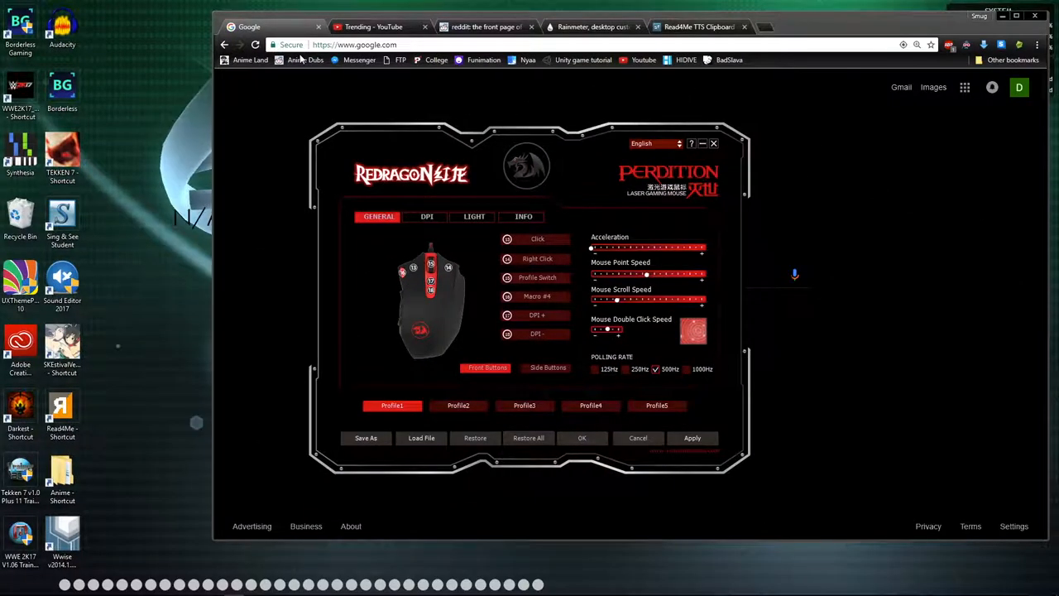
pyautogui.moveTo(602, 142)
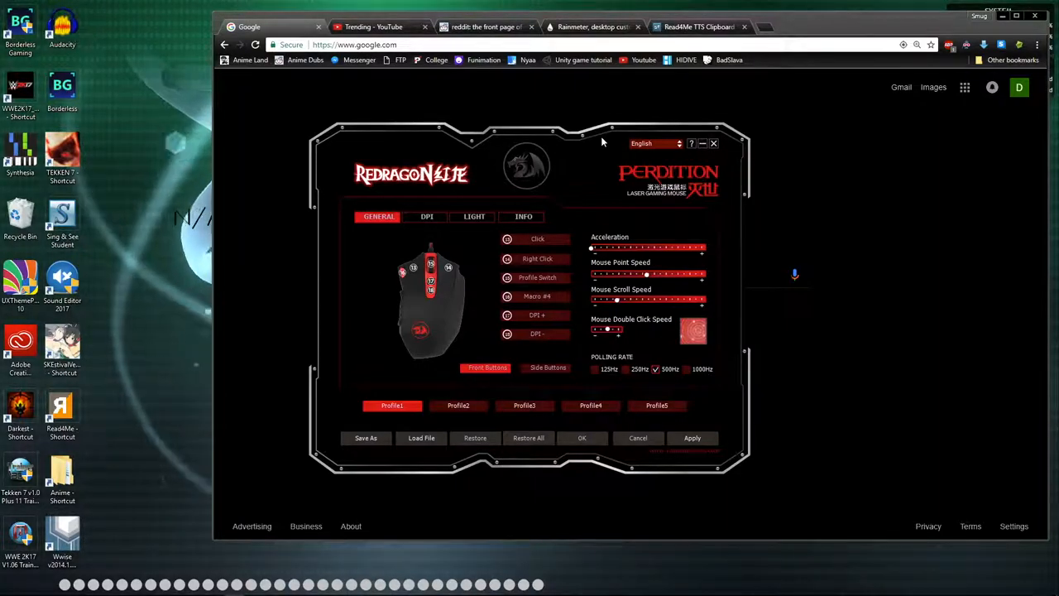
pyautogui.moveTo(1040, 359)
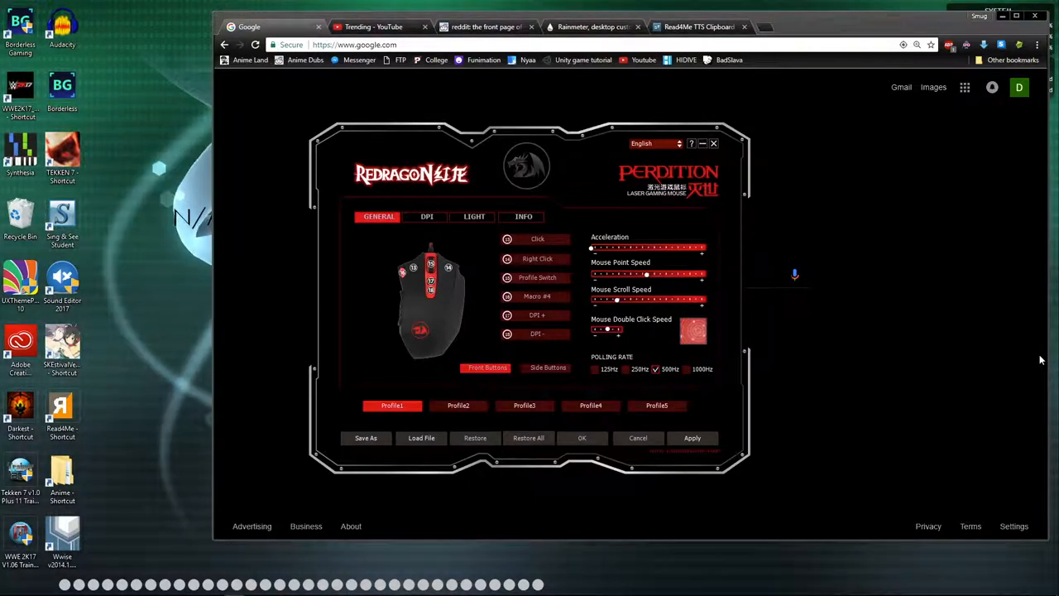
pyautogui.moveTo(970, 229)
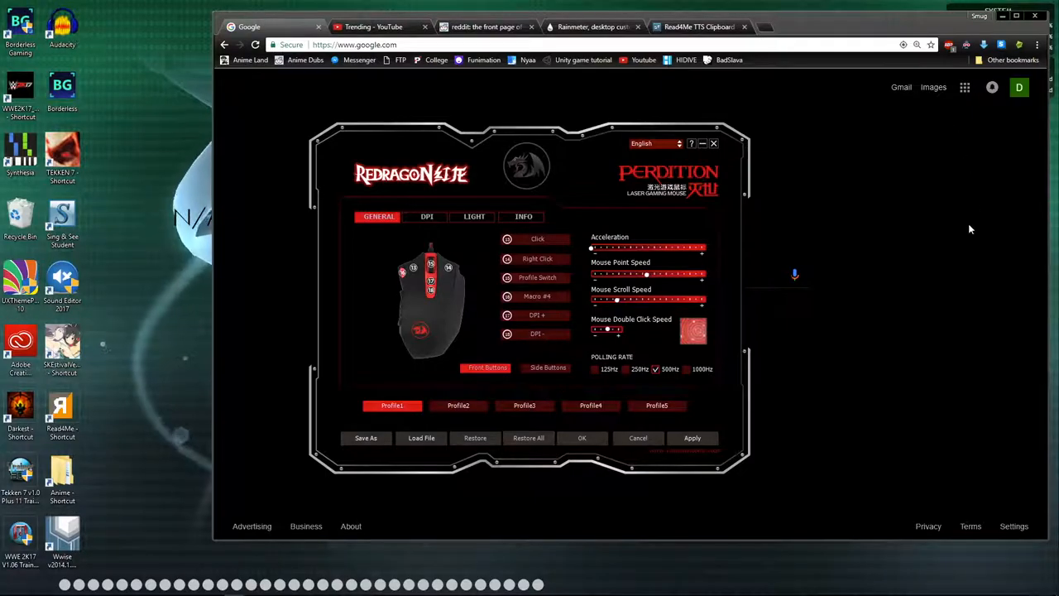